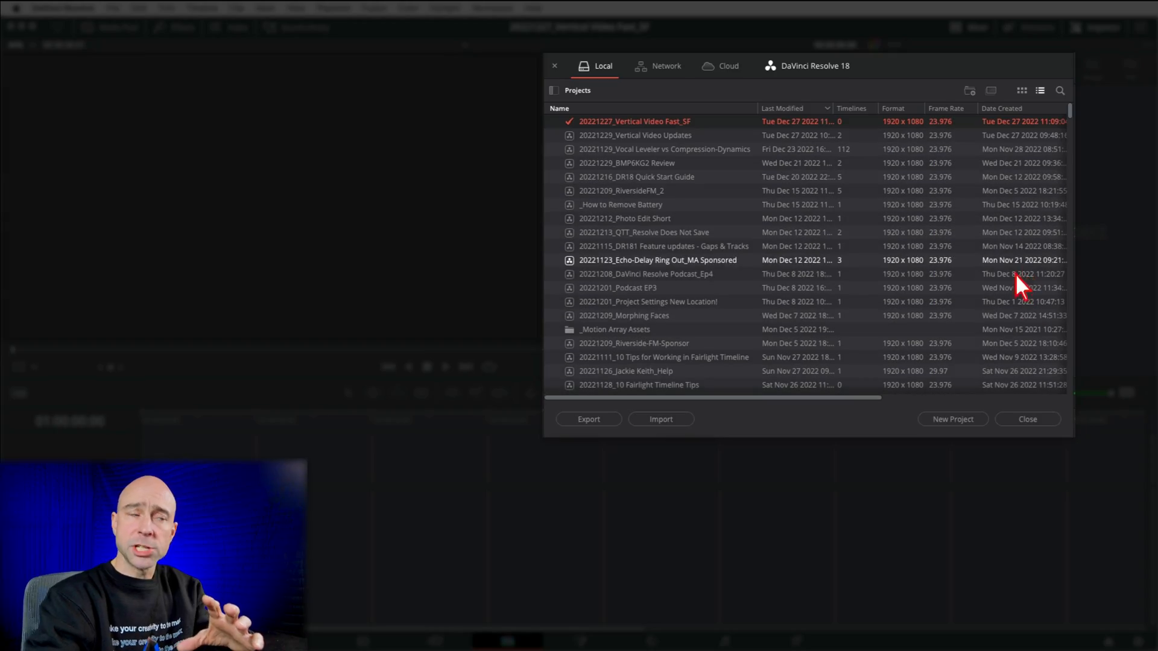
mouse_move(915, 444)
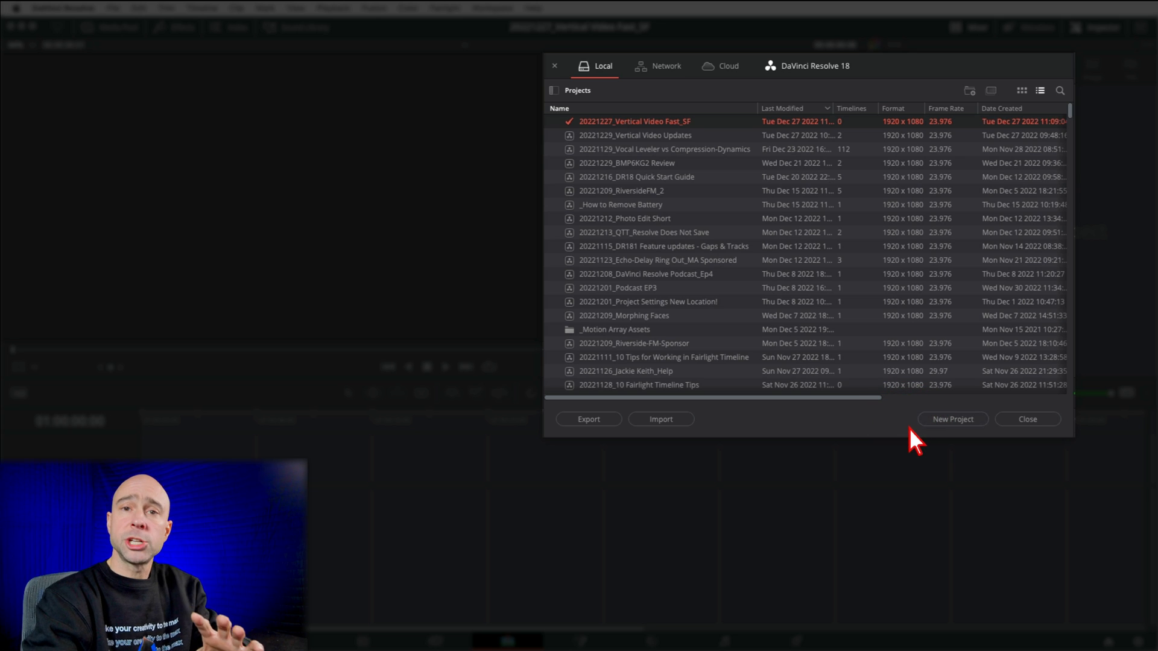
mouse_move(1027, 419)
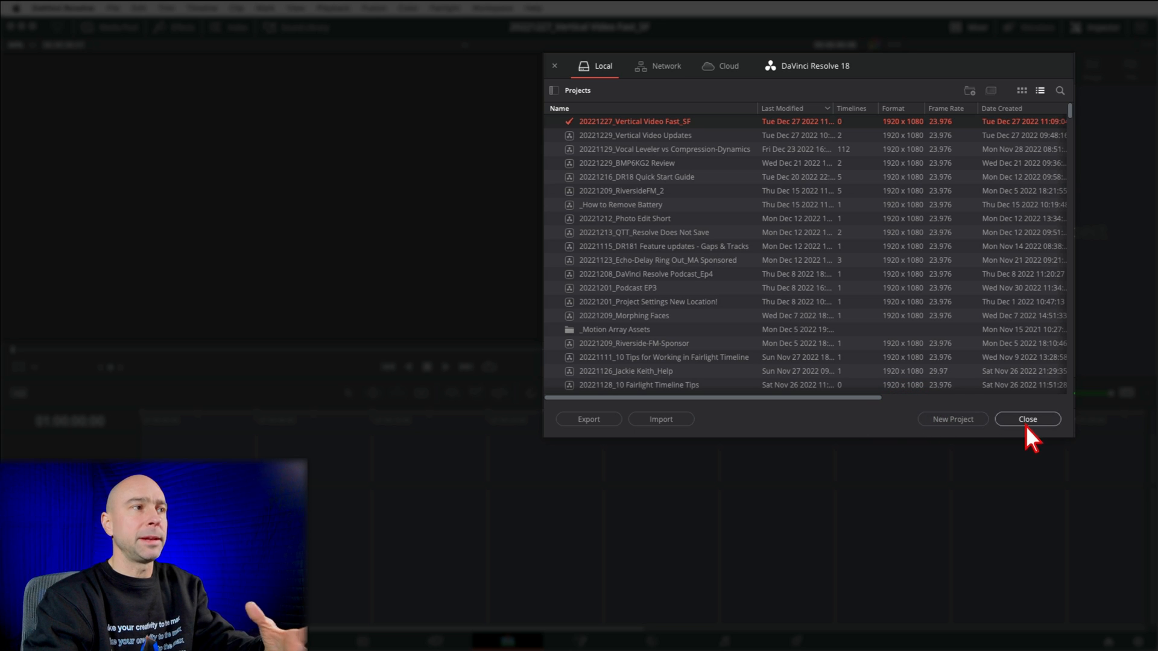
Step: Close the Project Manager to reach the empty Edit page of 20221227_Vertical Video Fast_SF
click(1026, 419)
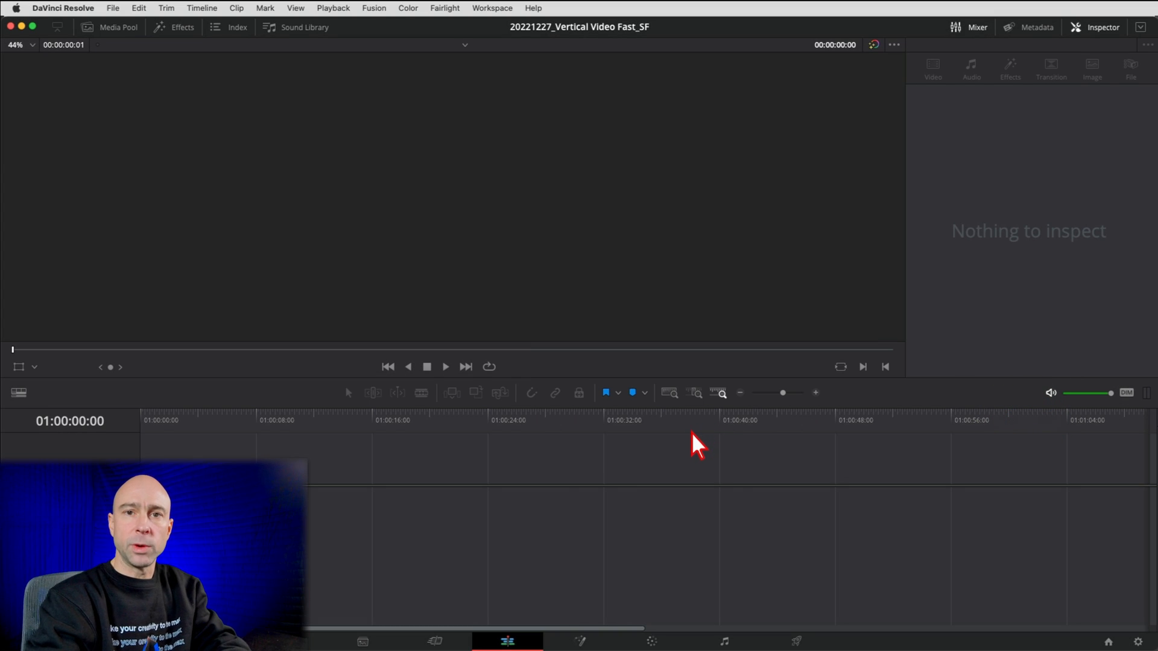
mouse_move(687, 444)
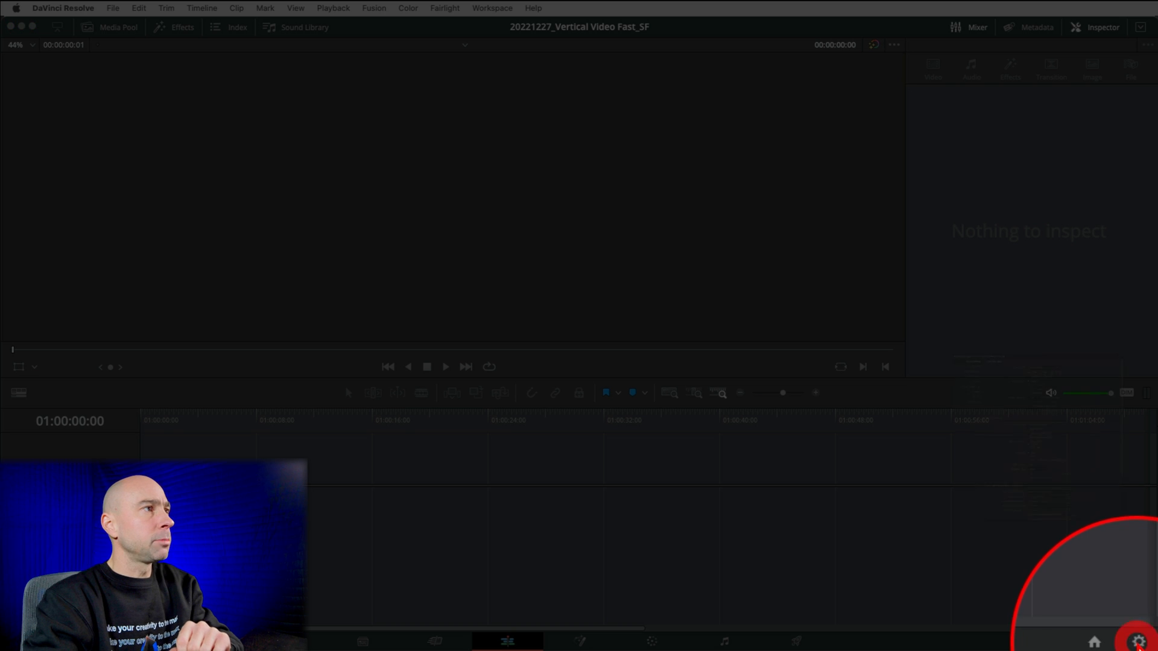
Step: In Project Settings, enable vertical resolution with a 2160 x 3840 Ultra HD timeline
click(1138, 641)
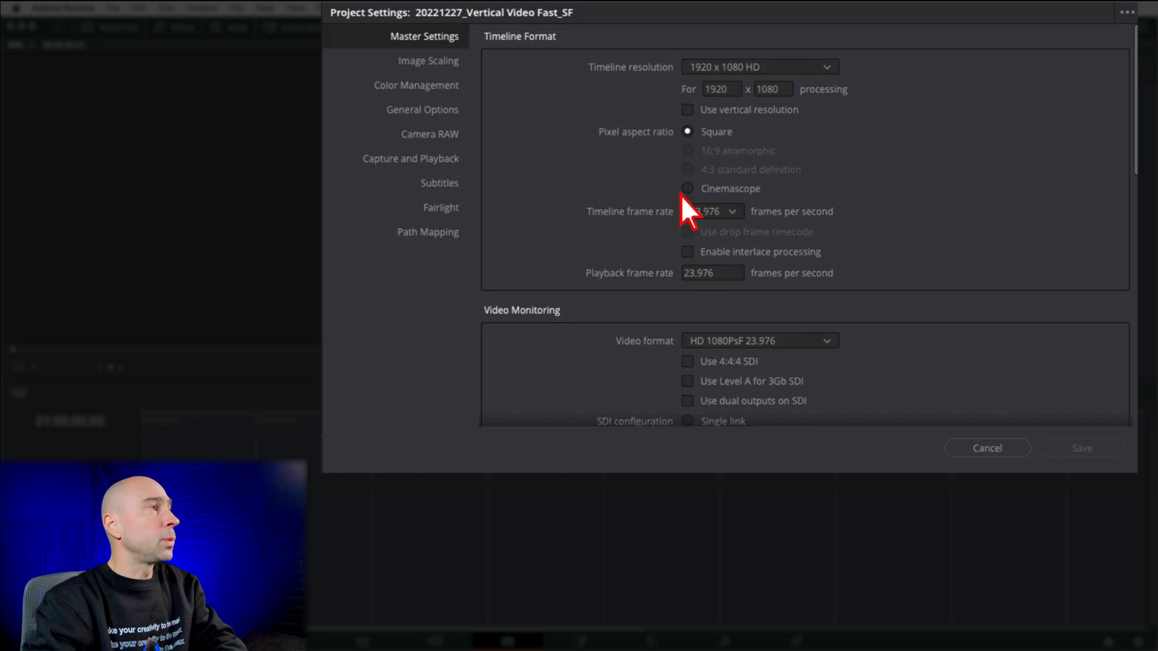
mouse_move(627, 88)
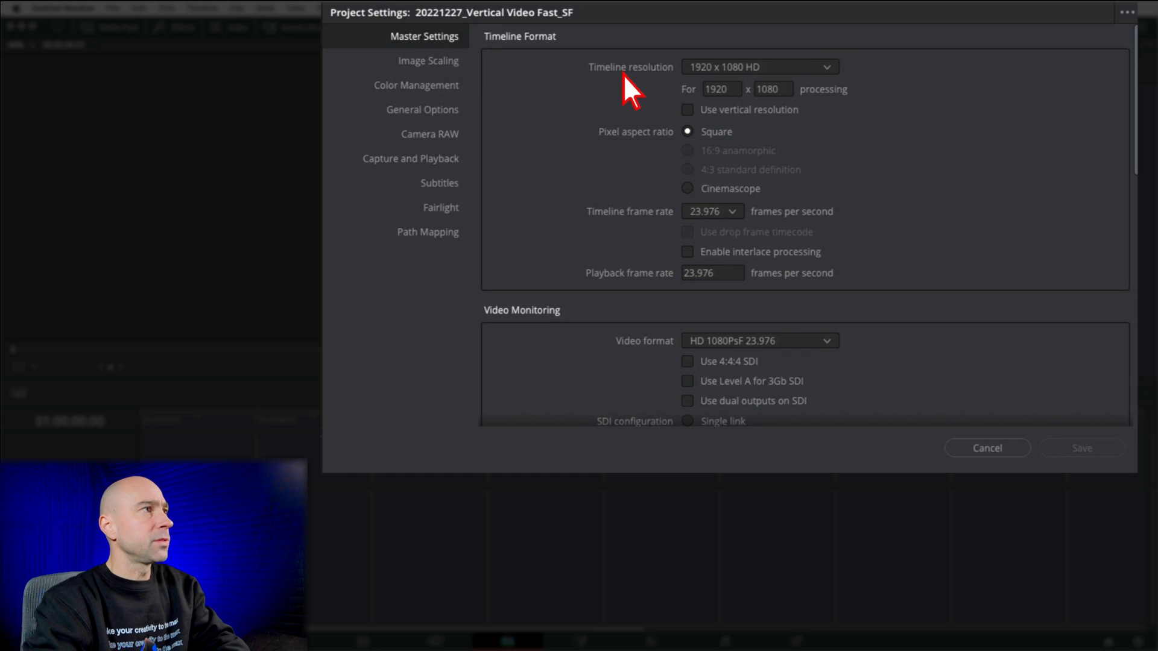
mouse_move(697, 99)
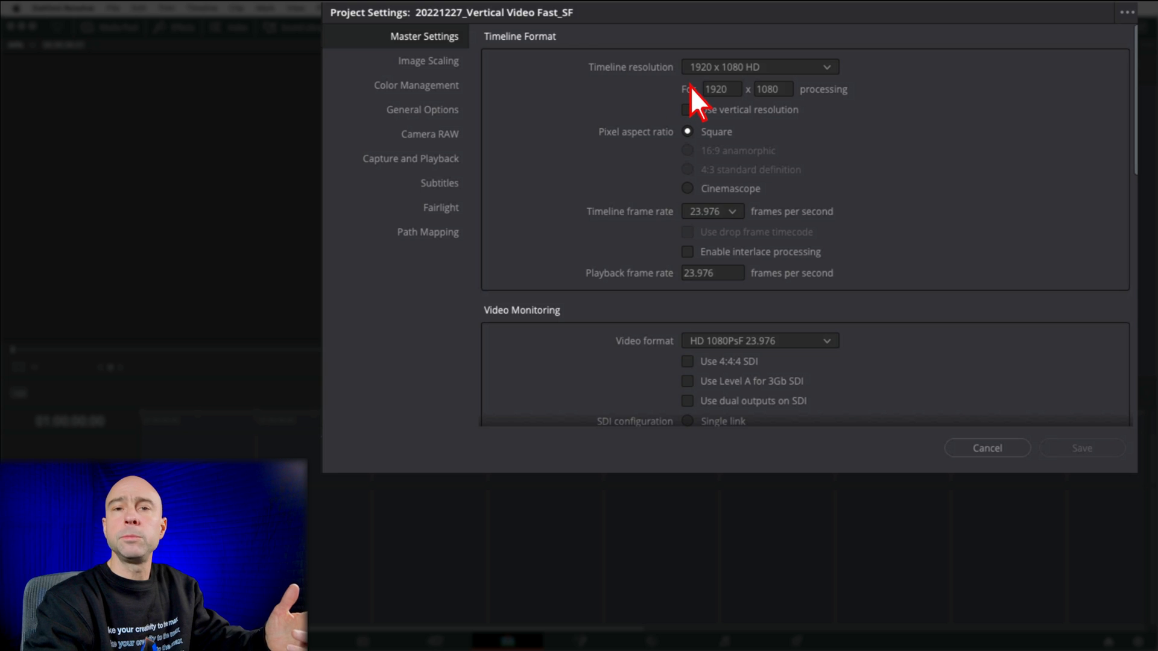
mouse_move(694, 125)
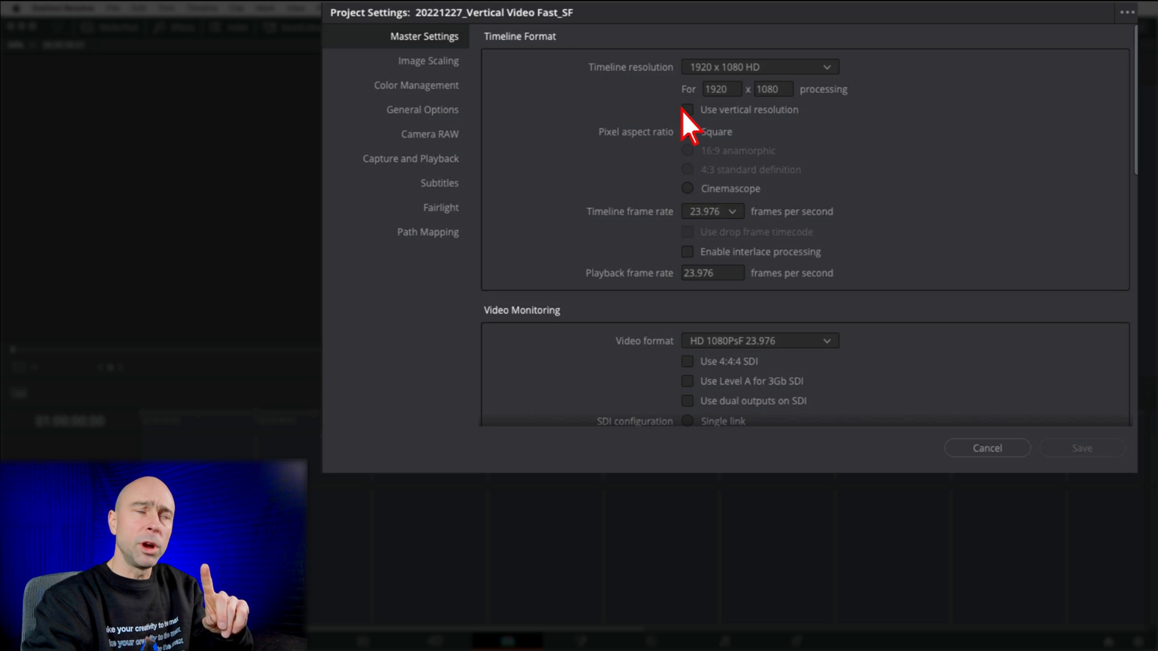
click(687, 109)
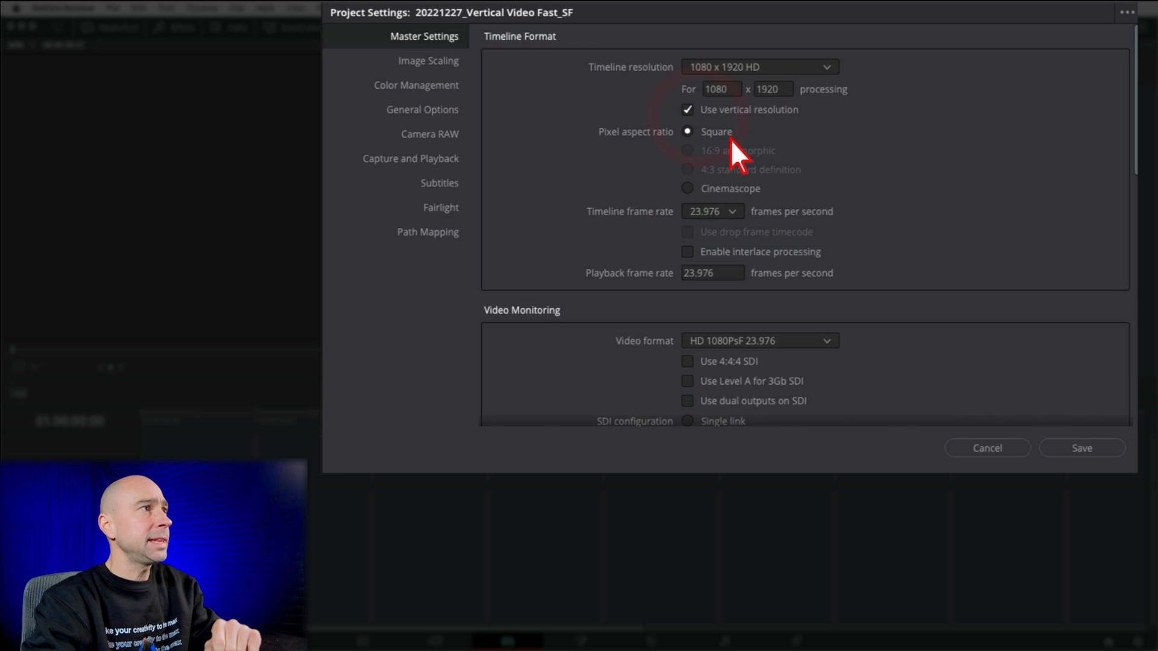
mouse_move(752, 129)
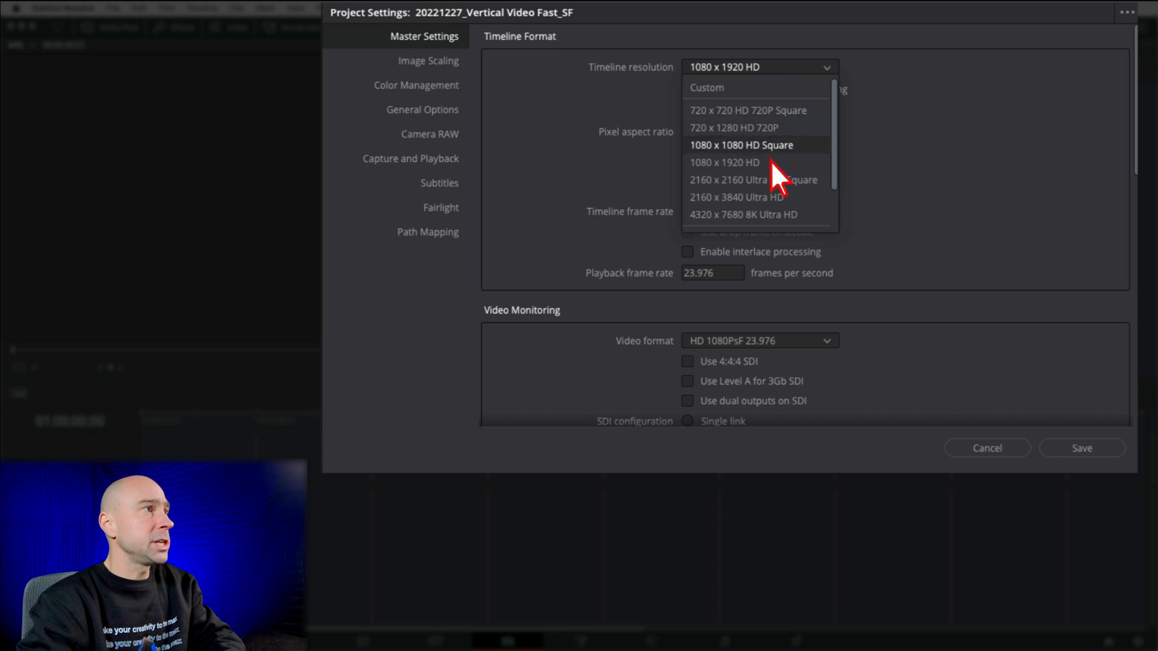
click(737, 197)
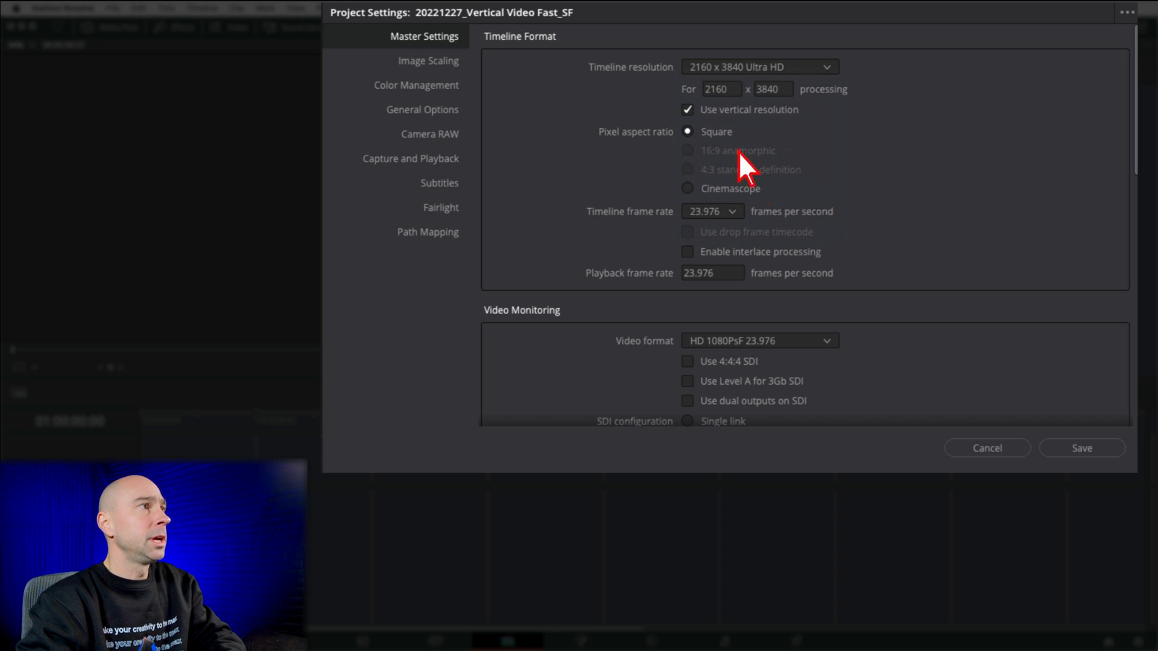
click(687, 109)
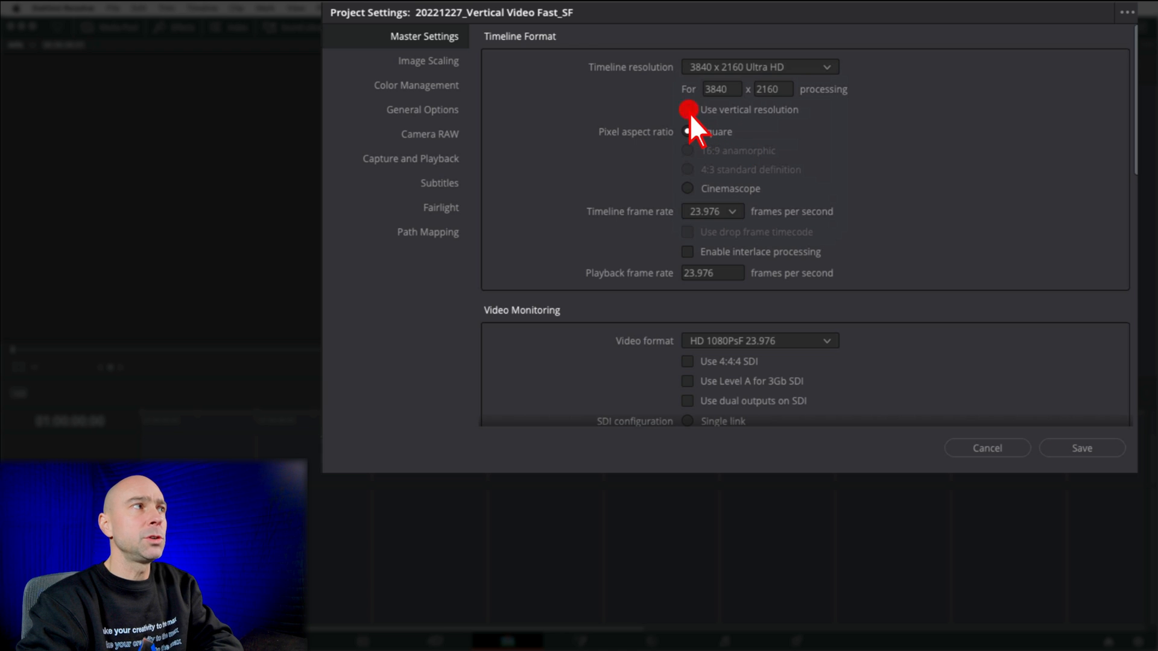
click(688, 109)
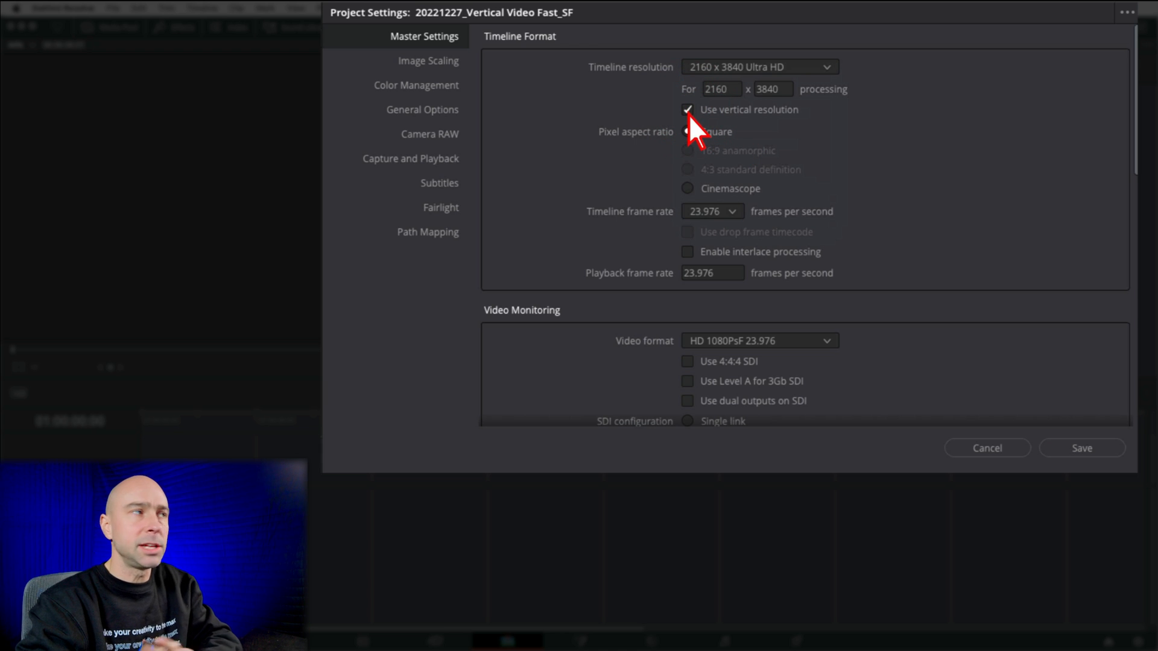
mouse_move(886, 111)
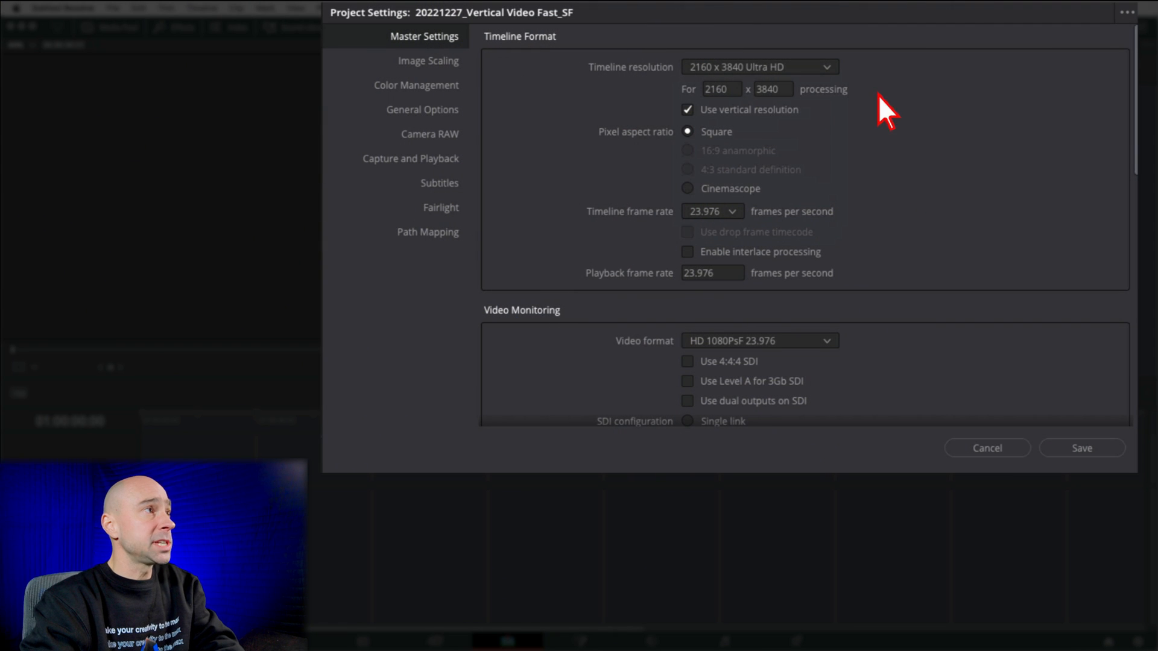
mouse_move(605, 129)
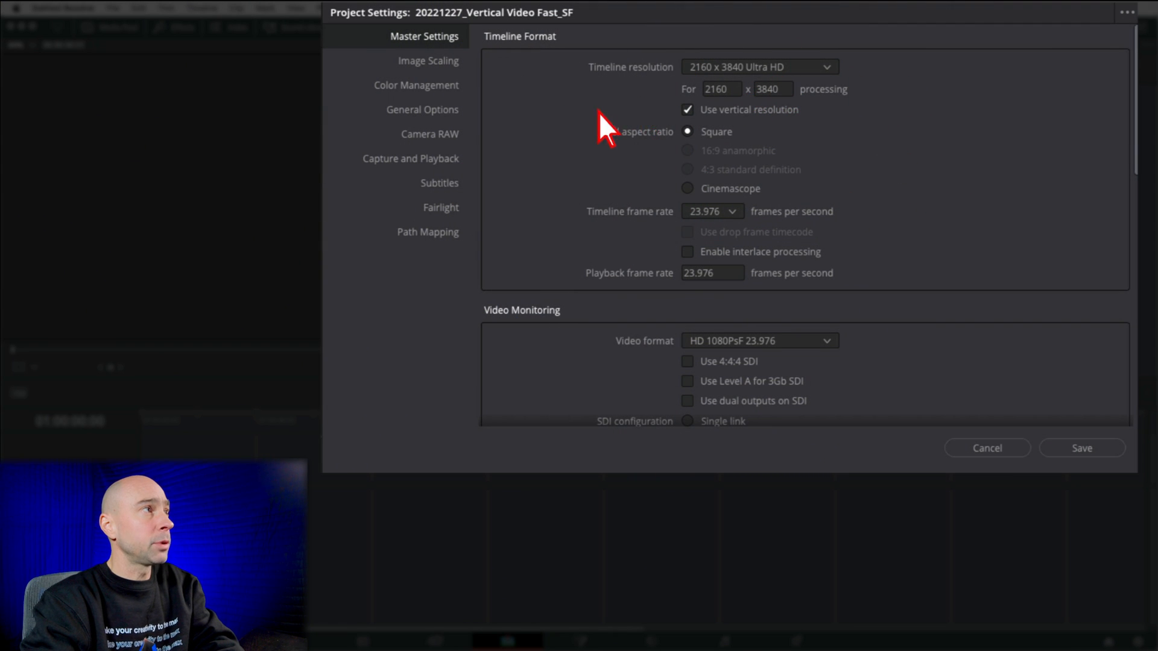
mouse_move(1135, 36)
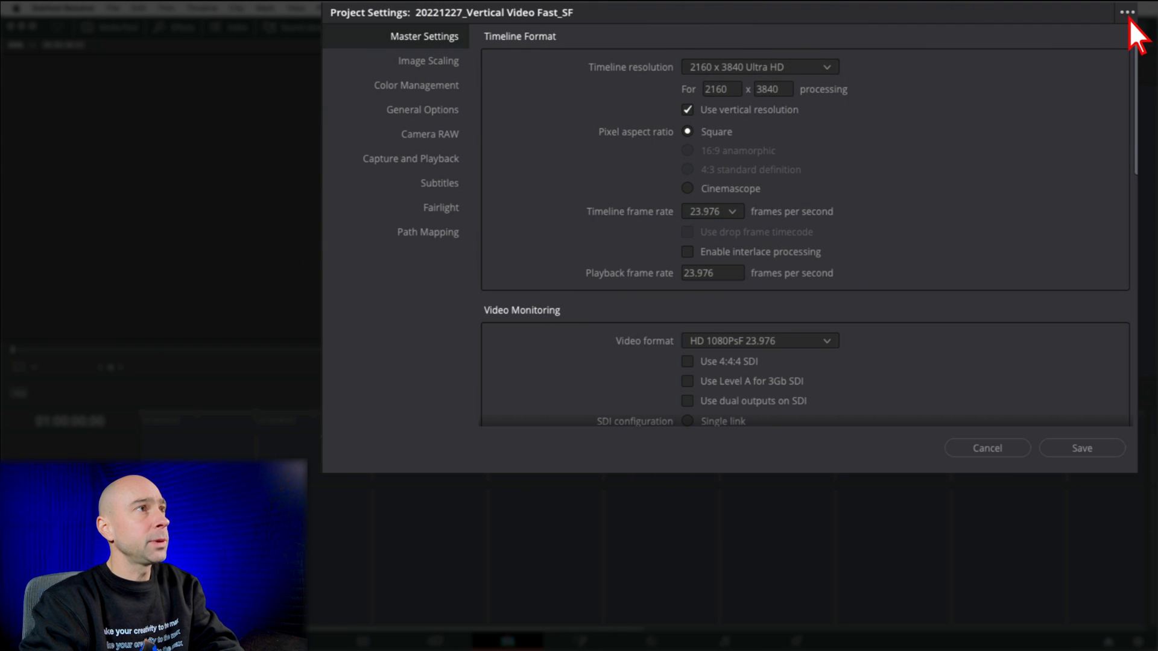
Step: Open the Project Settings presets menu
click(1127, 13)
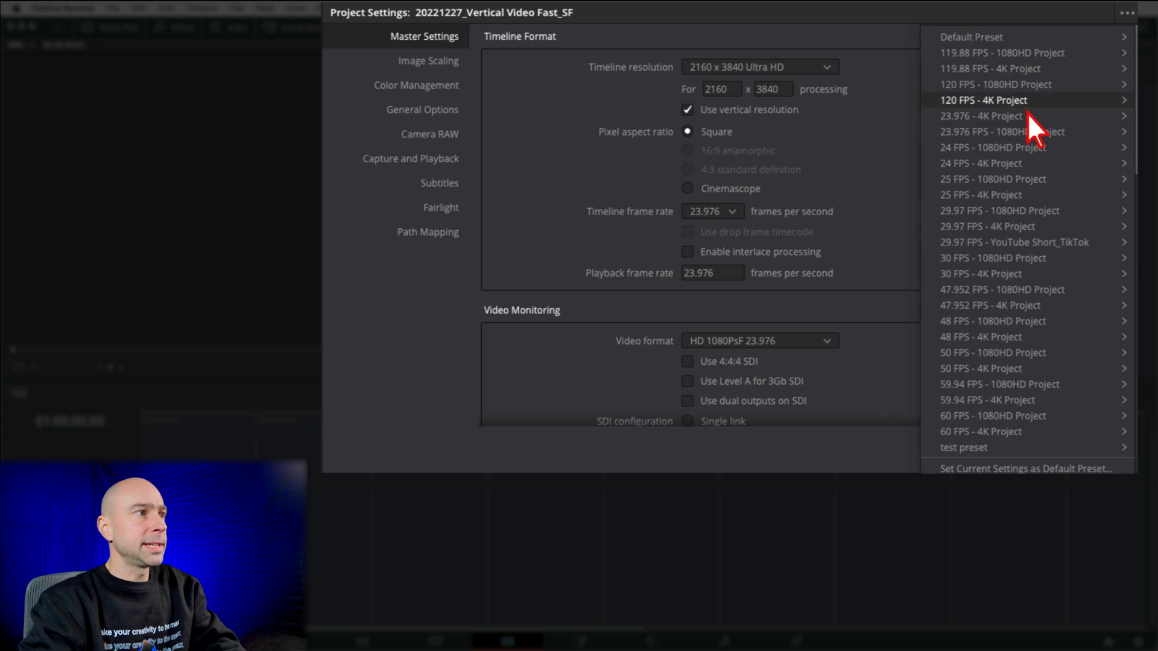
mouse_move(1119, 487)
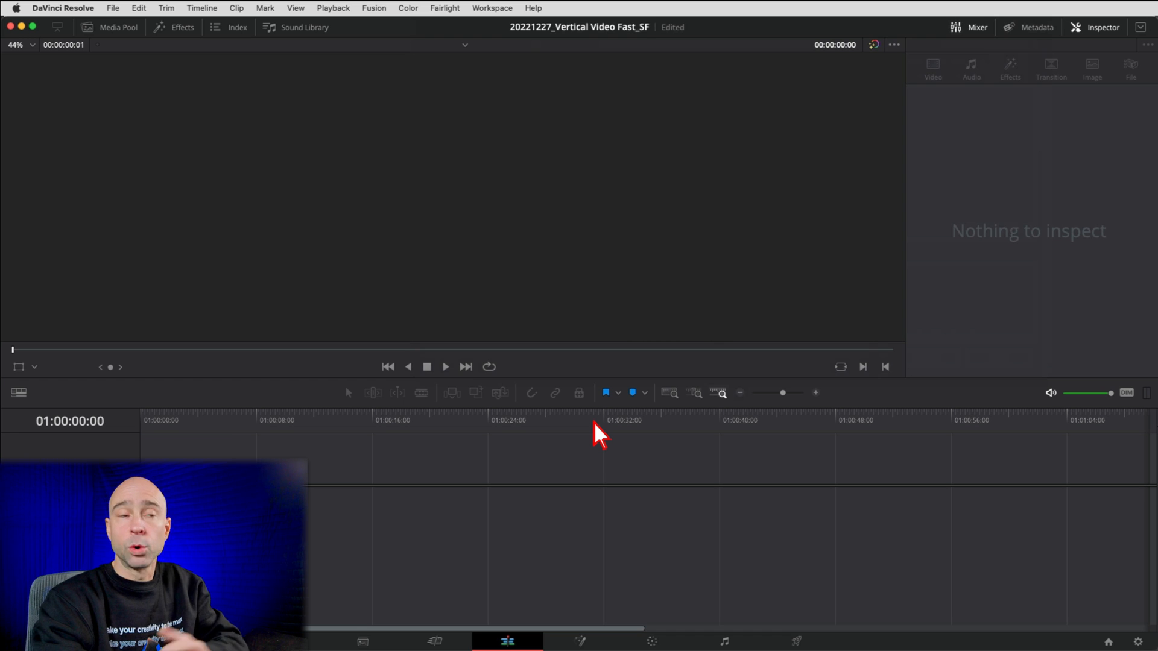
Step: Create an empty timeline from the Media Pool using the project settings
click(115, 27)
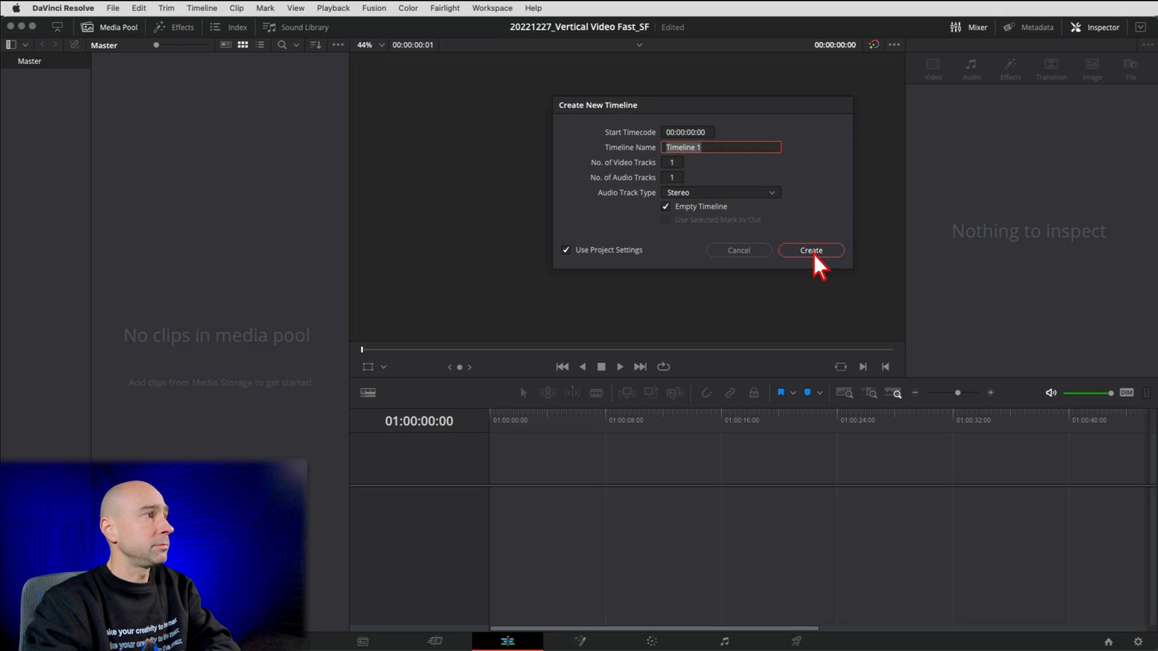
click(809, 250)
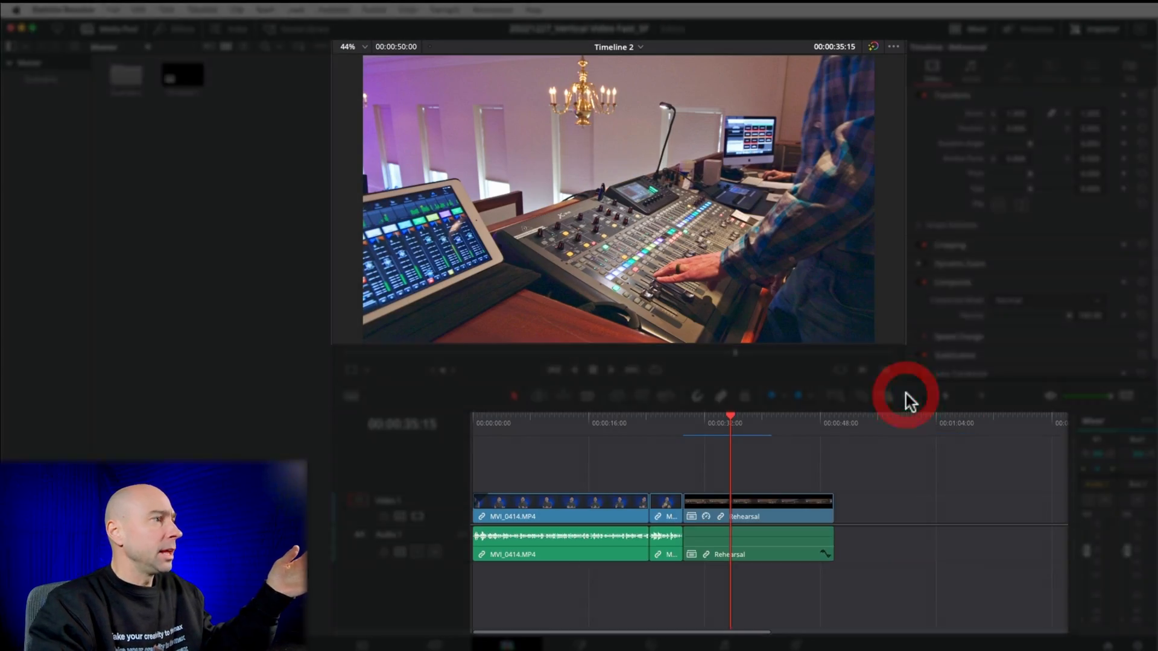
mouse_move(713, 483)
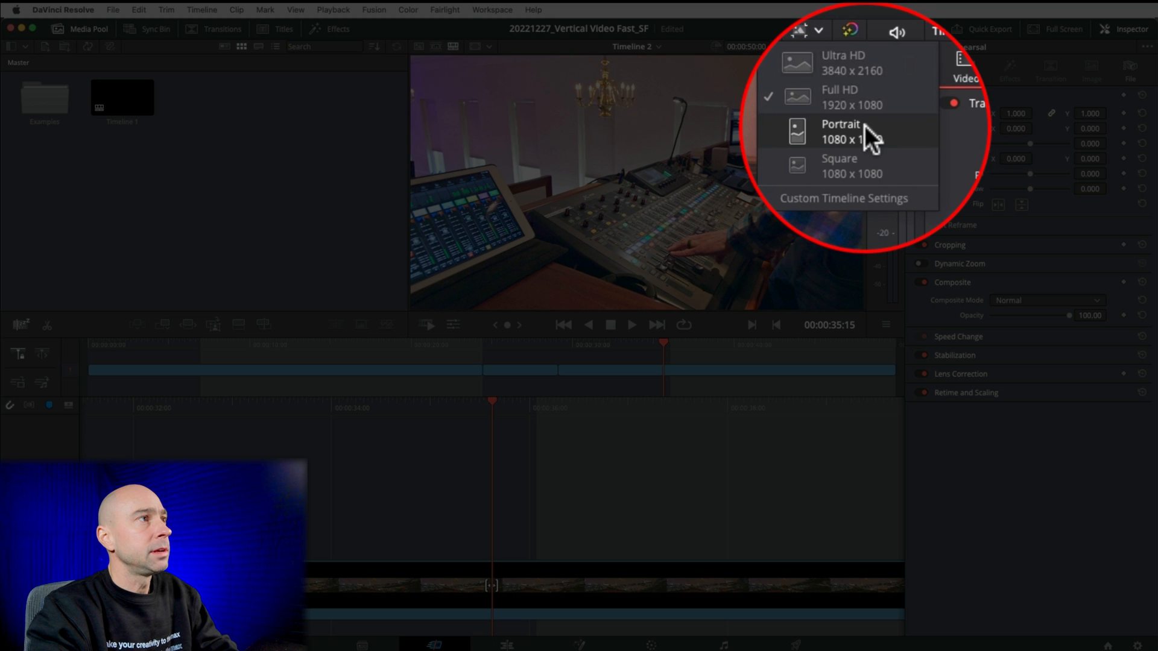
Step: Switch the timeline to portrait and run Smart Reframe on the clip
click(839, 131)
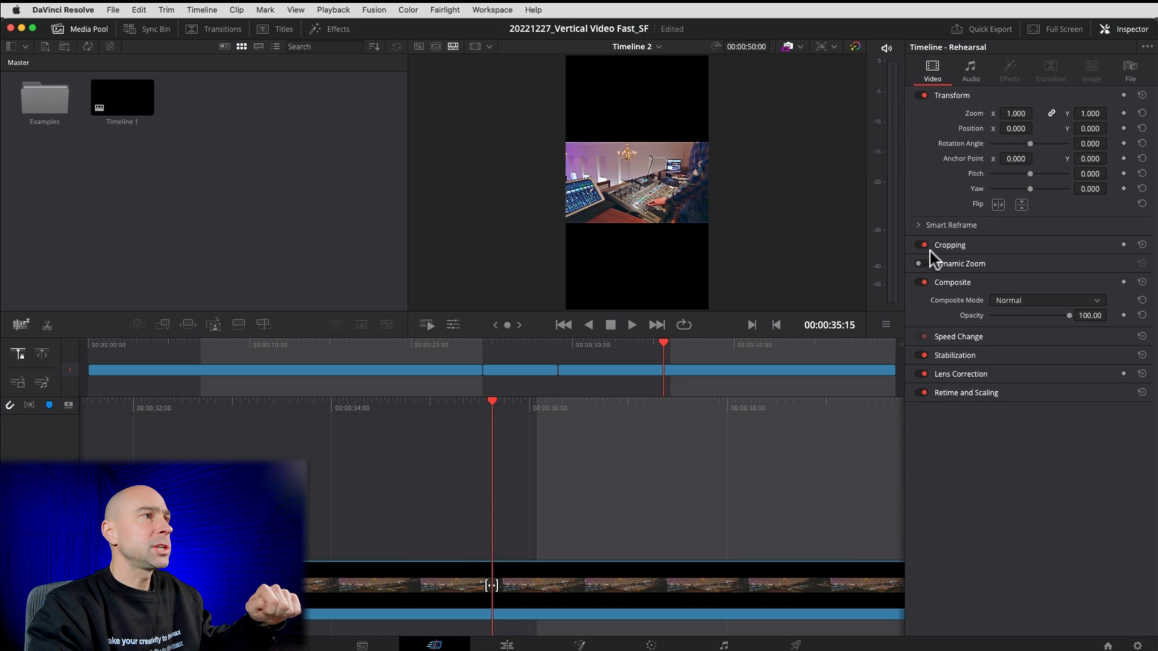
click(952, 224)
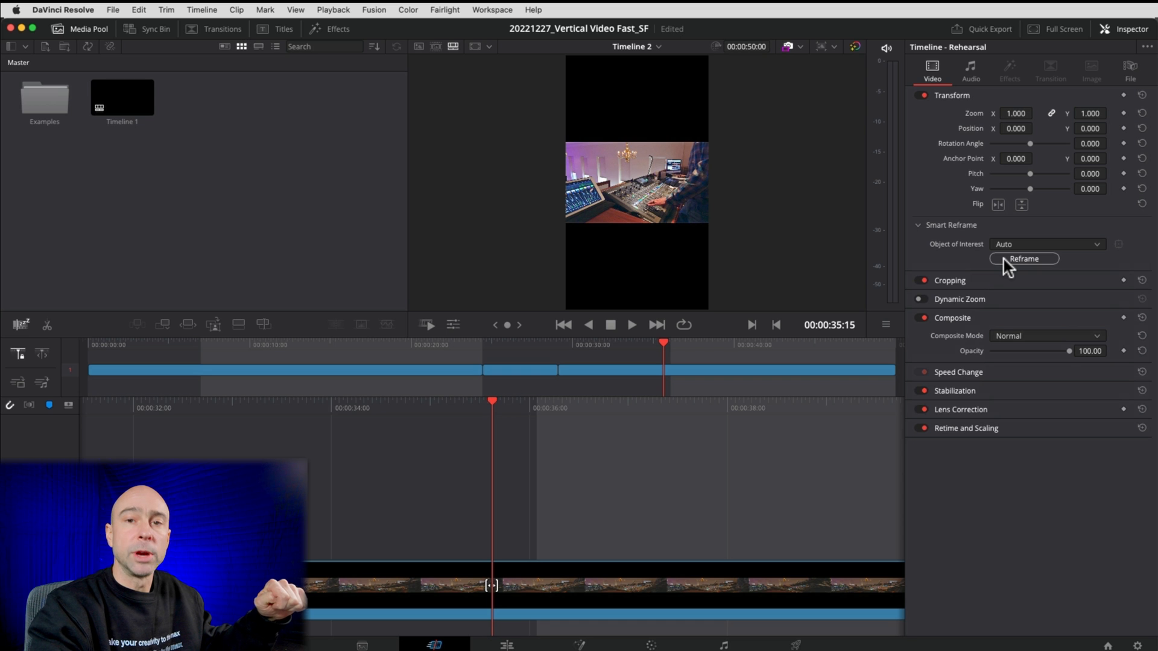
click(1023, 259)
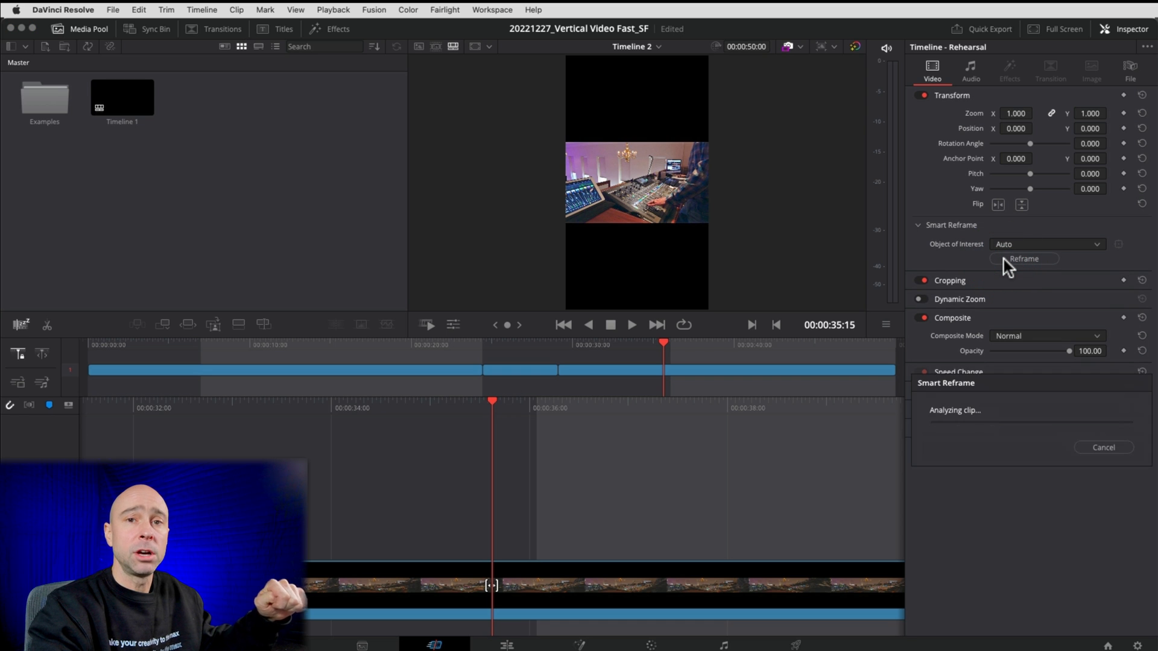
click(1102, 447)
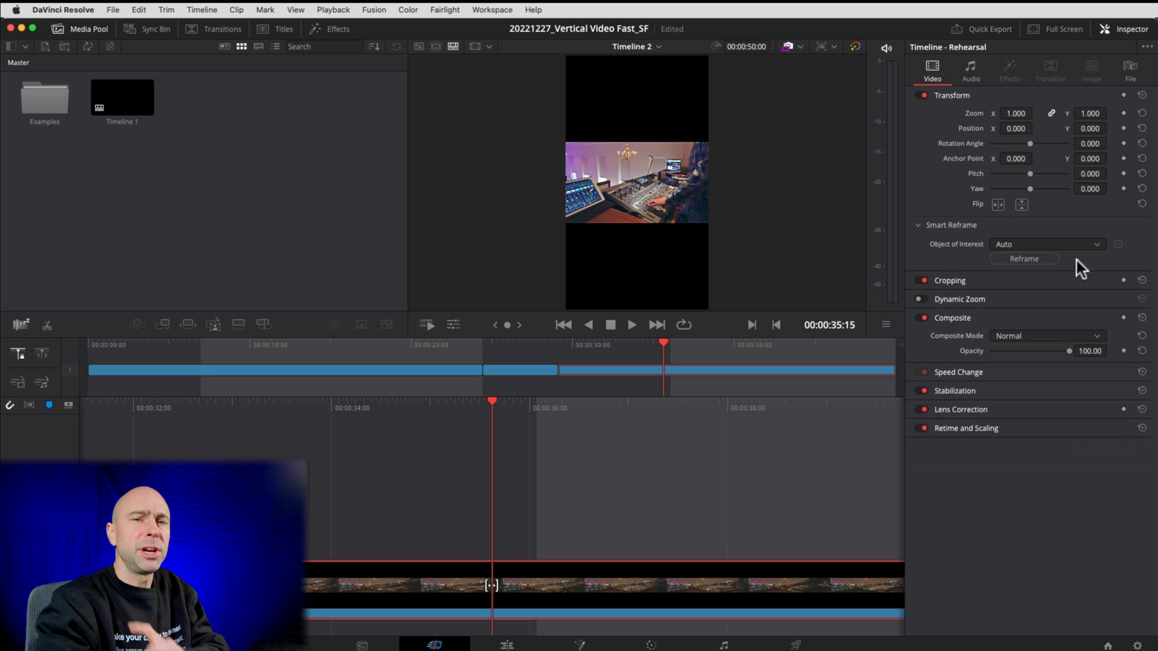
mouse_move(1075, 283)
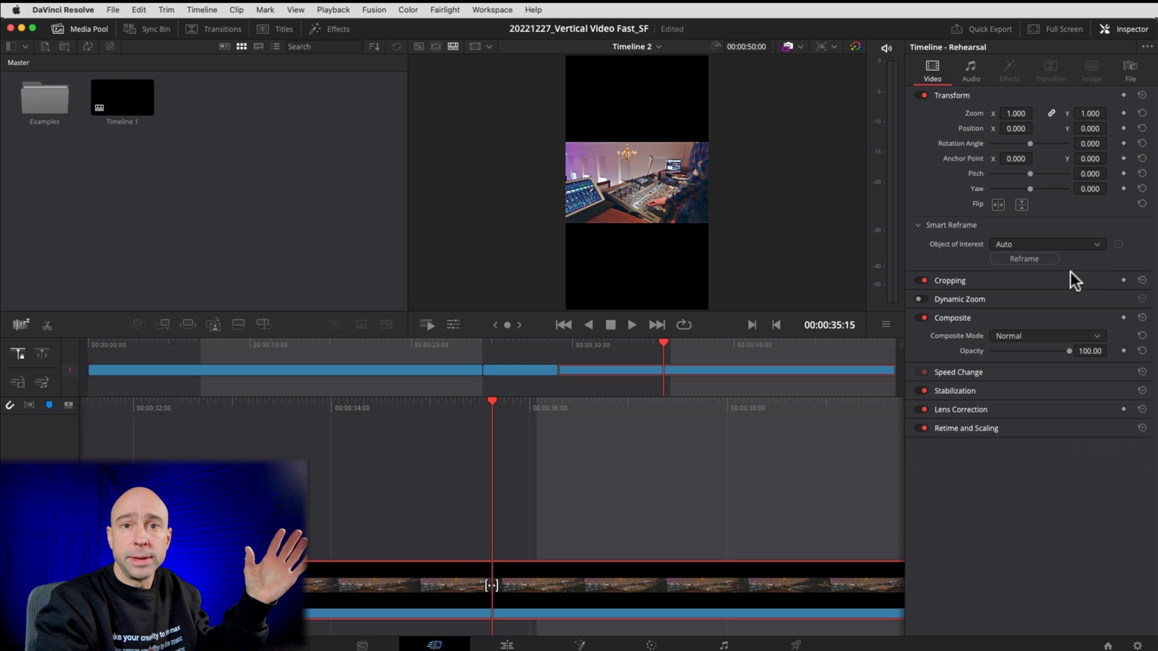
Step: Set Smart Reframe's object of interest to Reference Point and fit its frame over the footage
click(1095, 244)
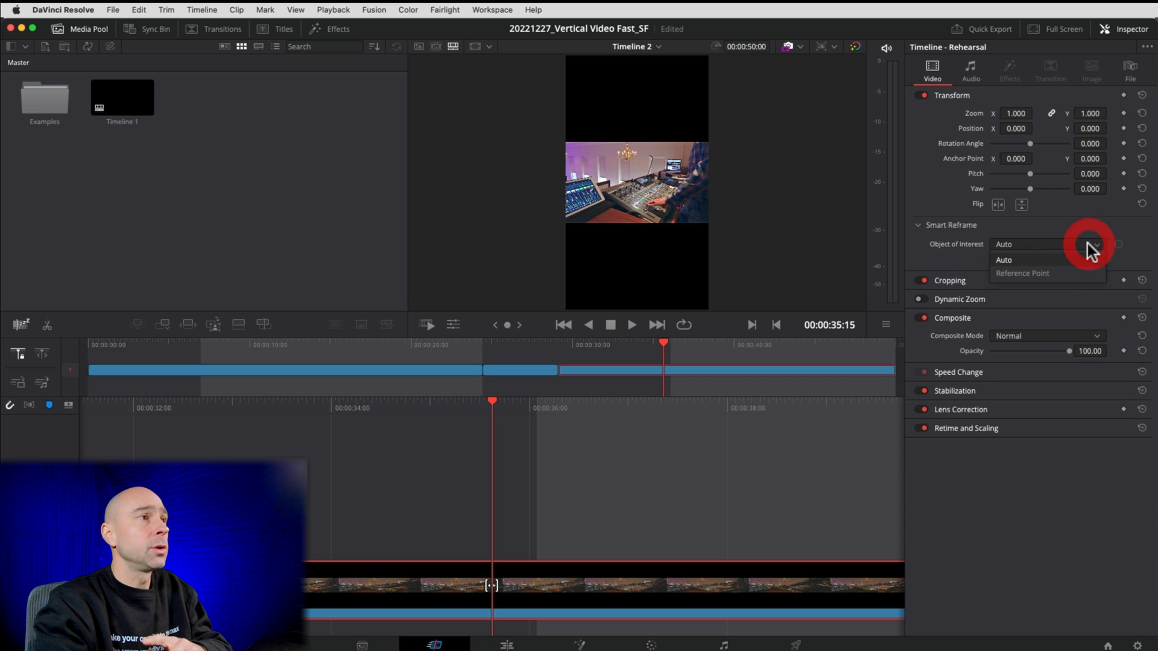
click(1023, 272)
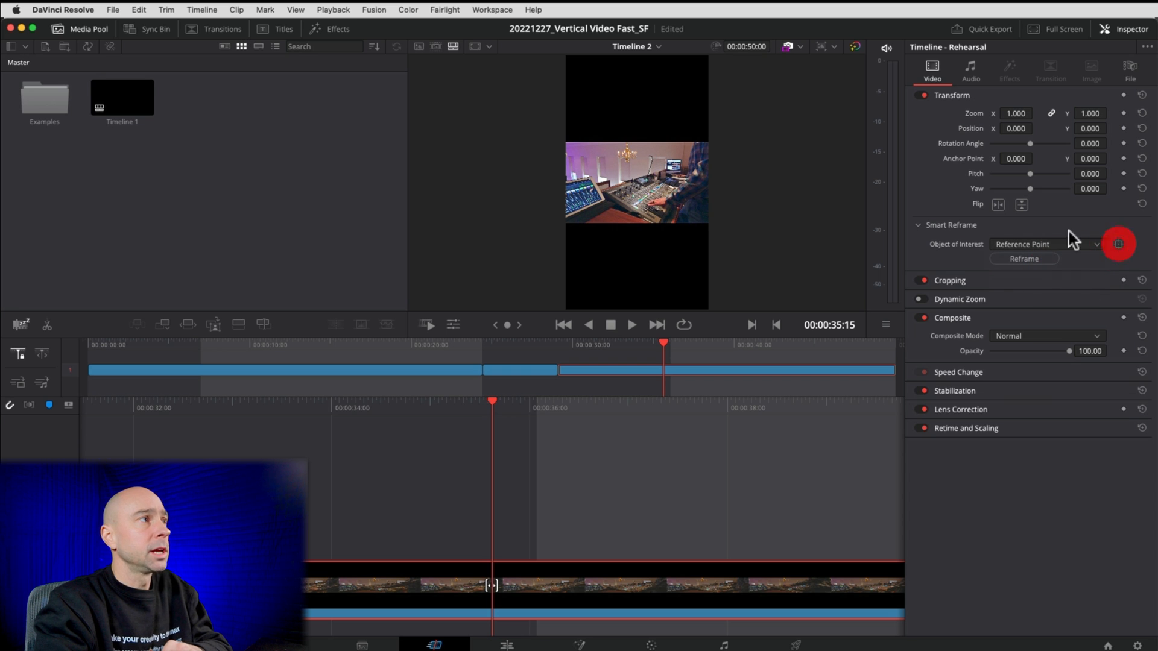
click(1118, 244)
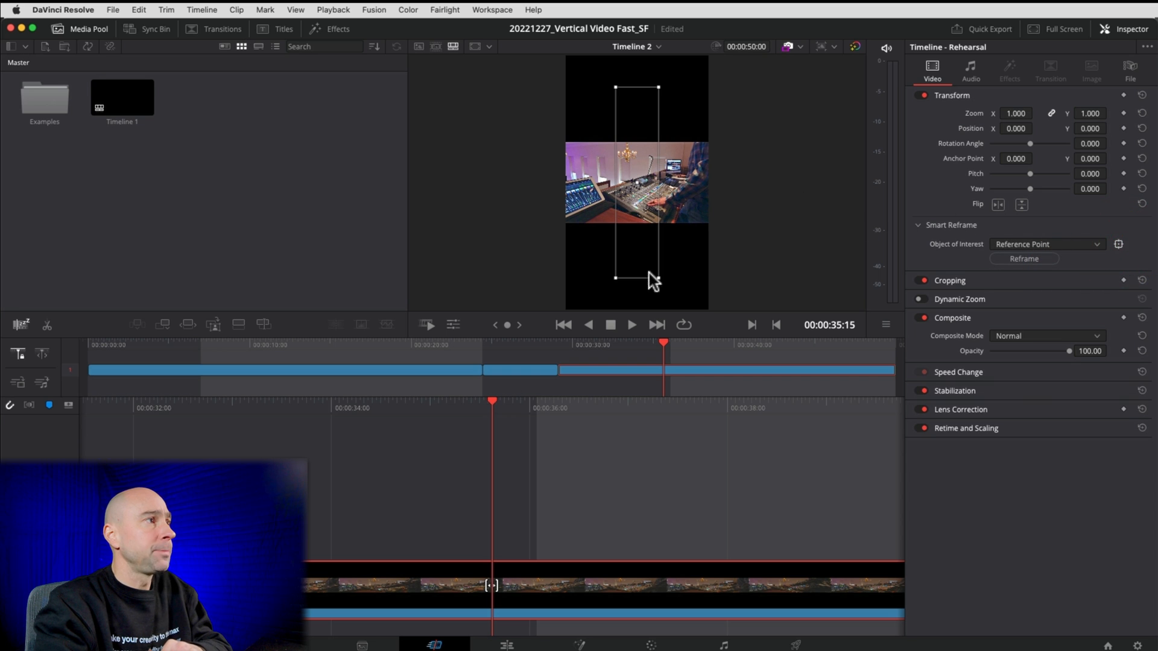
mouse_move(659, 281)
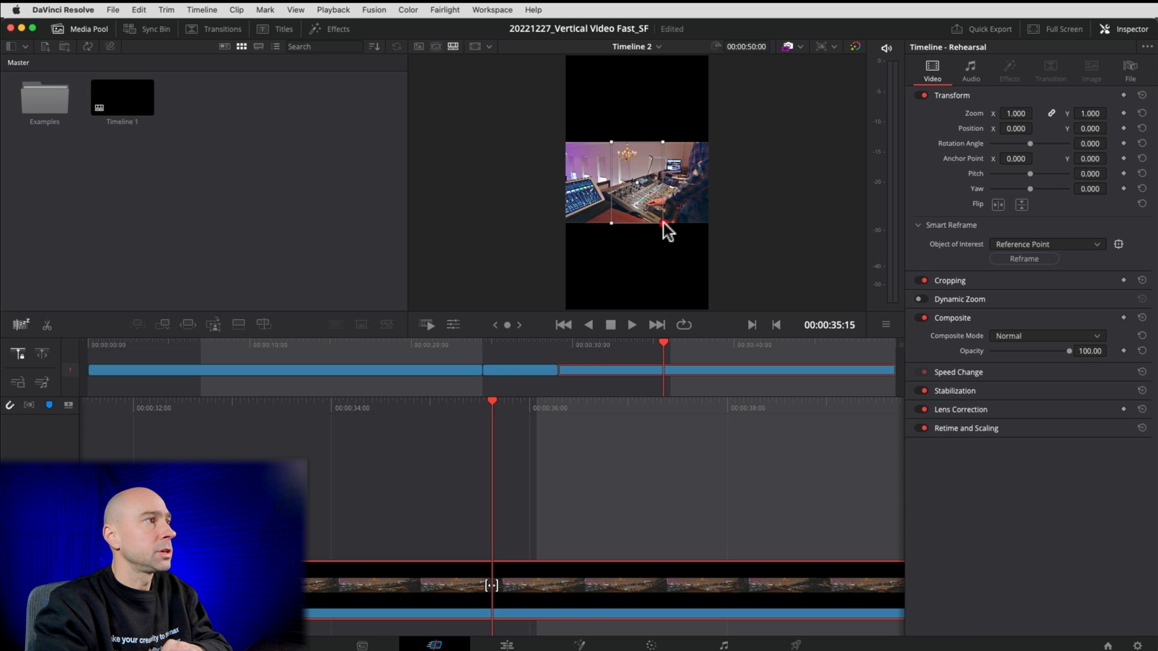
click(1024, 259)
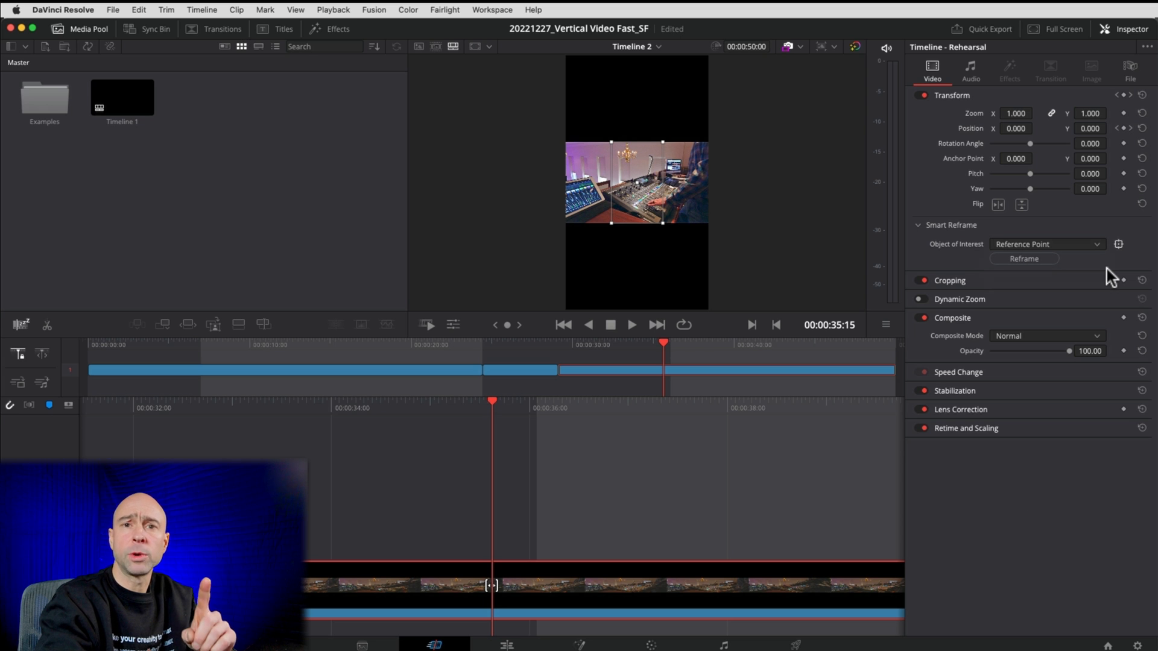
mouse_move(1013, 116)
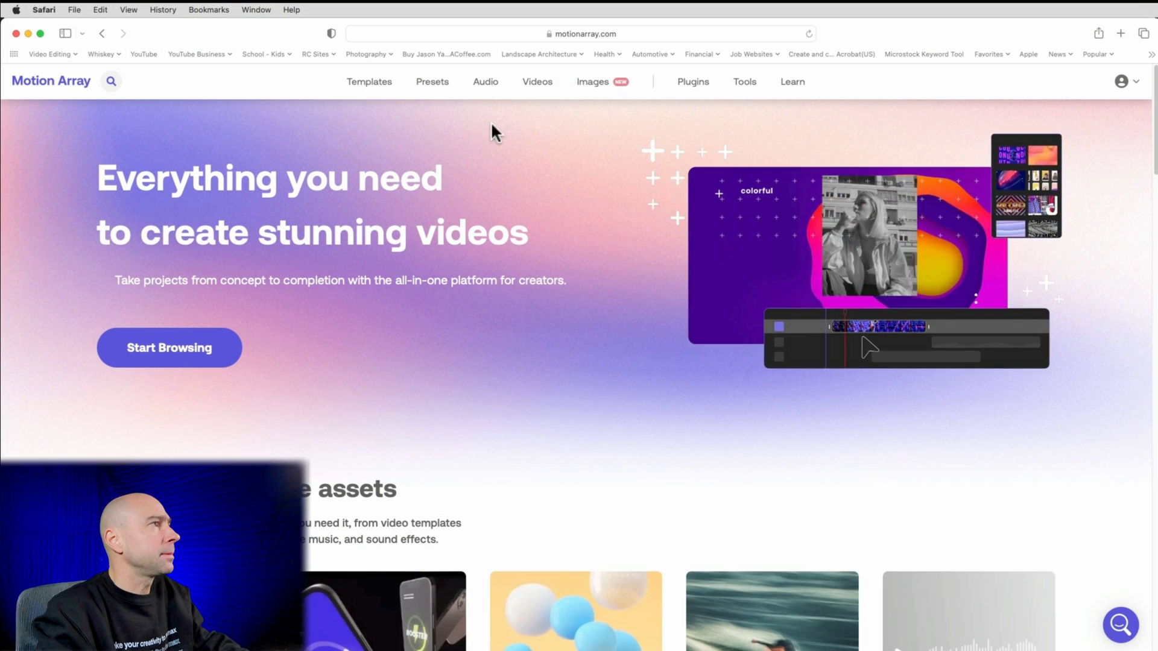
Step: Browse Motion Array's Audio > Royalty Free Music library
click(485, 81)
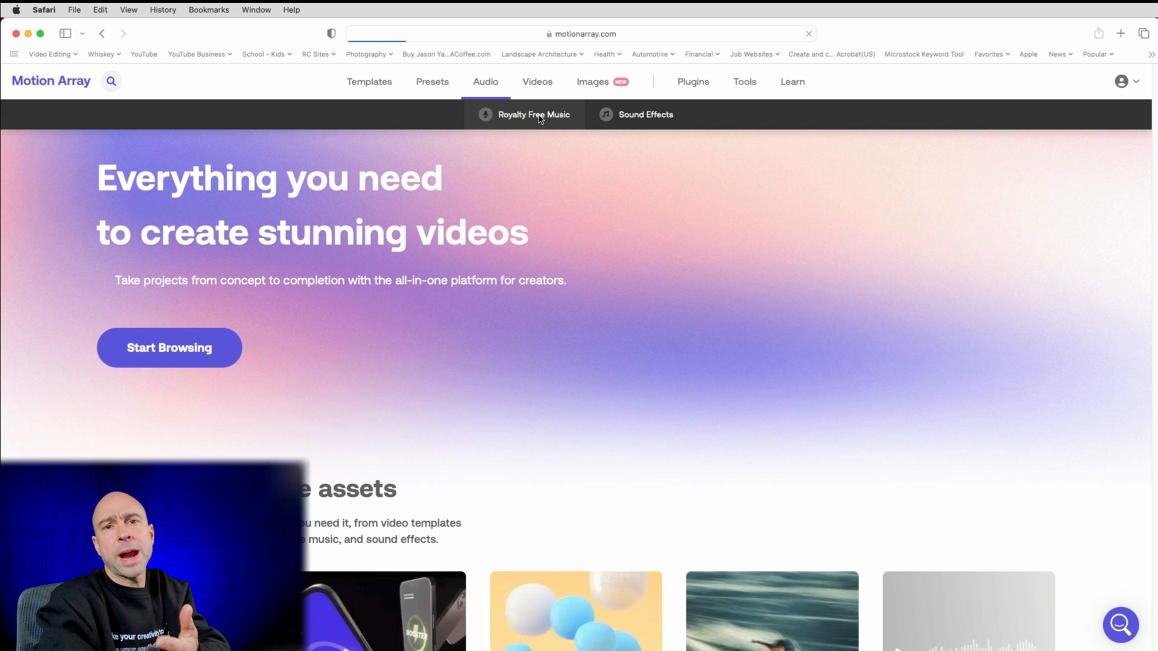
click(533, 114)
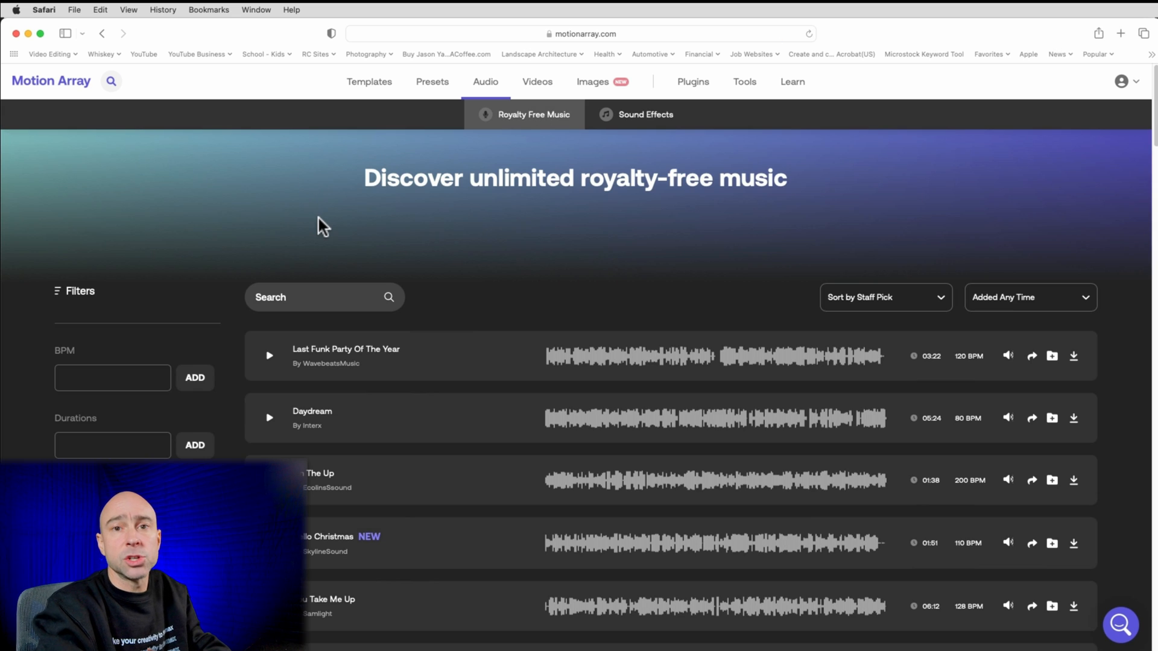
mouse_move(279, 243)
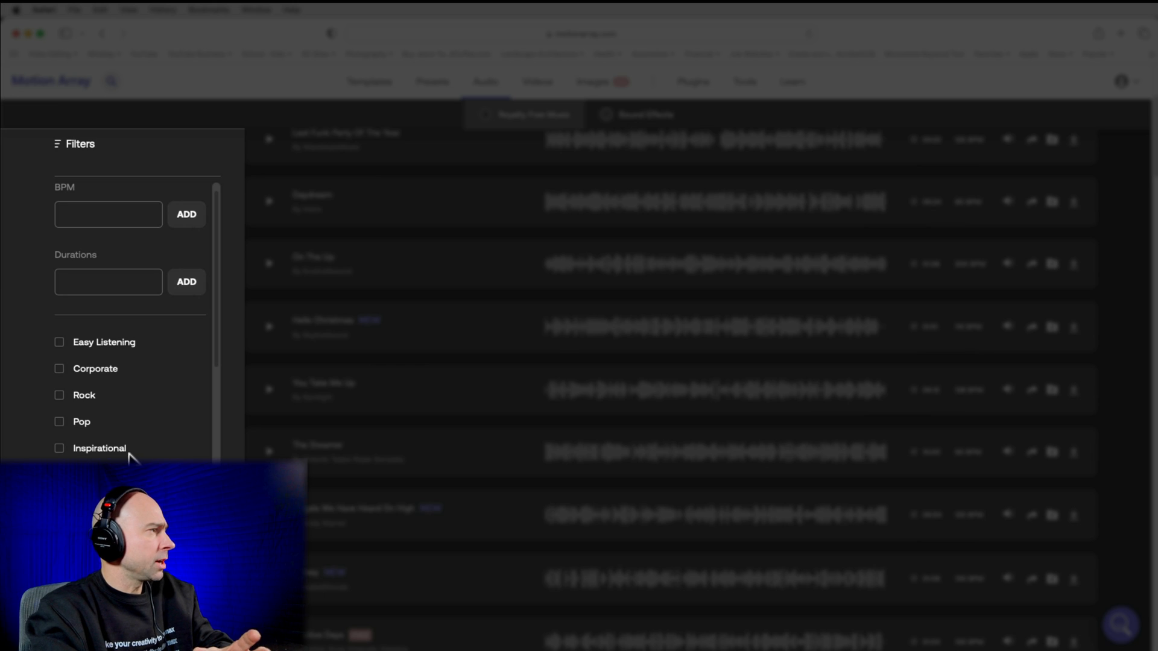
Step: Add the Pop filter to the music list and scroll through the tracks
scroll(up, 3)
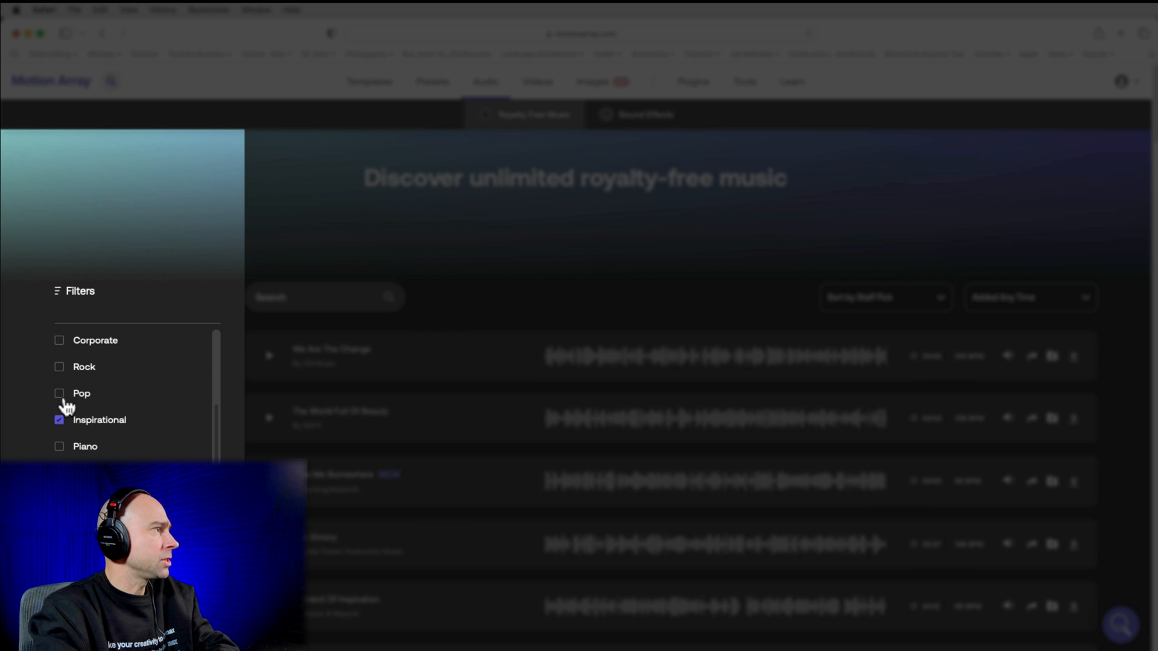
click(59, 393)
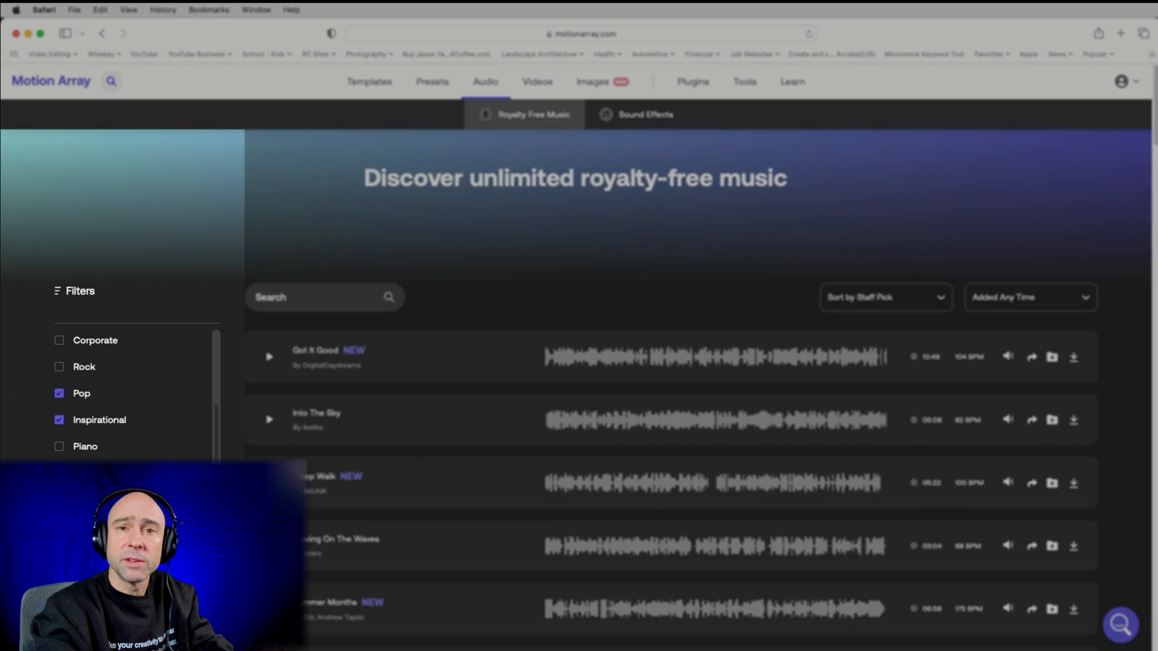
scroll(down, 3)
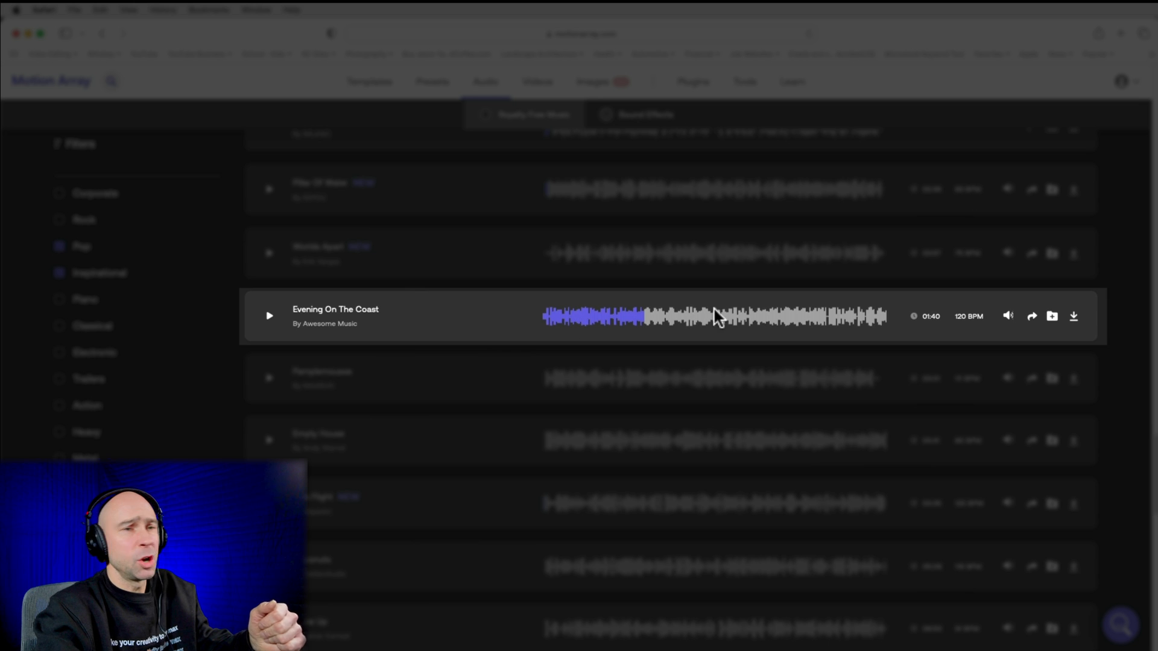
mouse_move(728, 321)
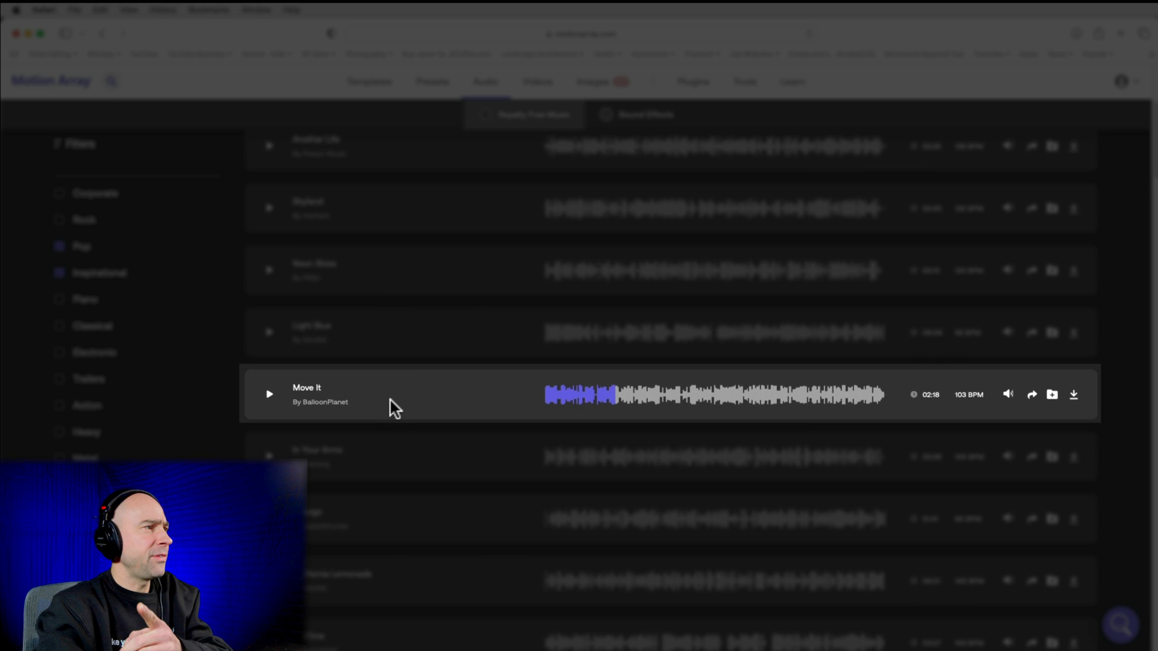
mouse_move(212, 393)
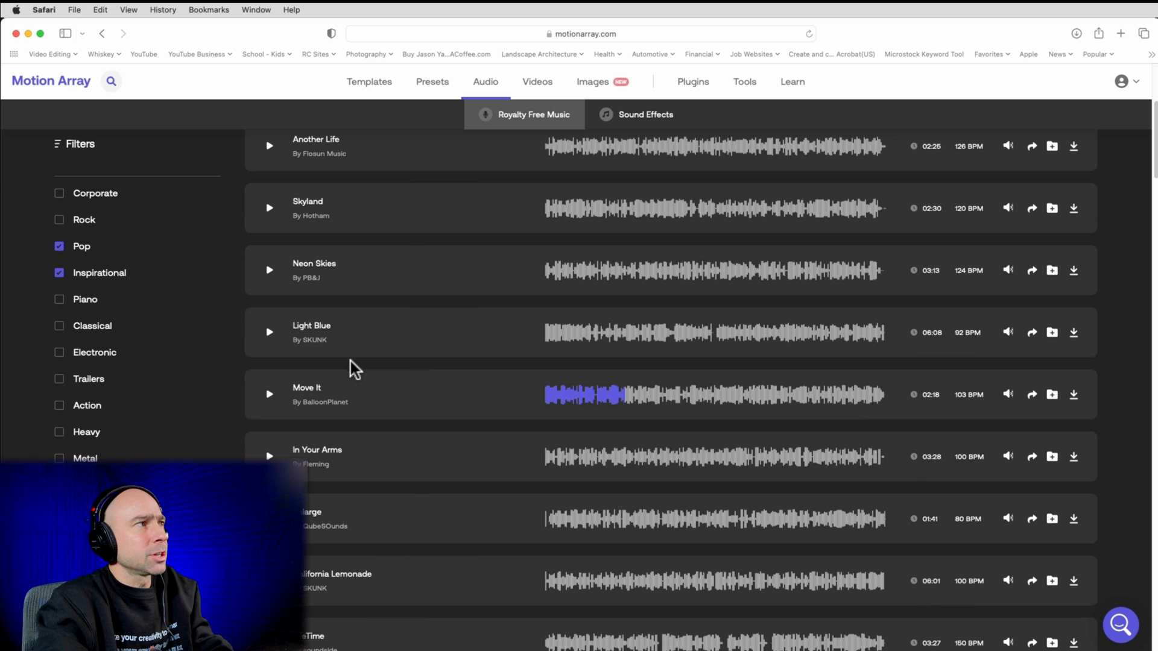
mouse_move(537, 81)
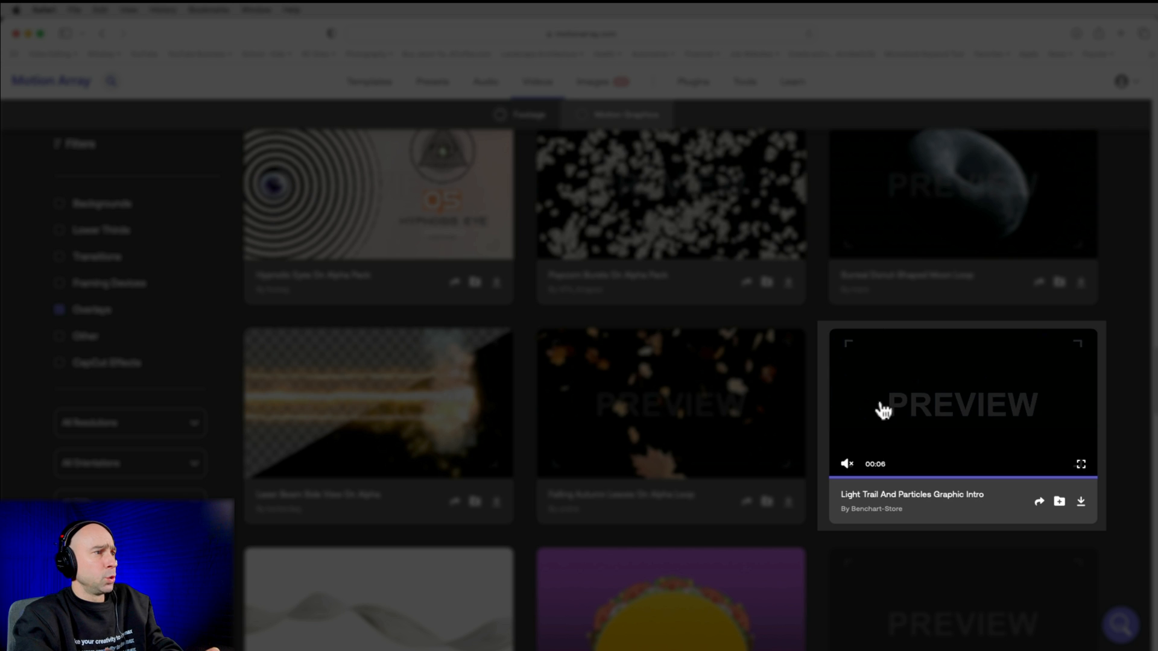
mouse_move(881, 405)
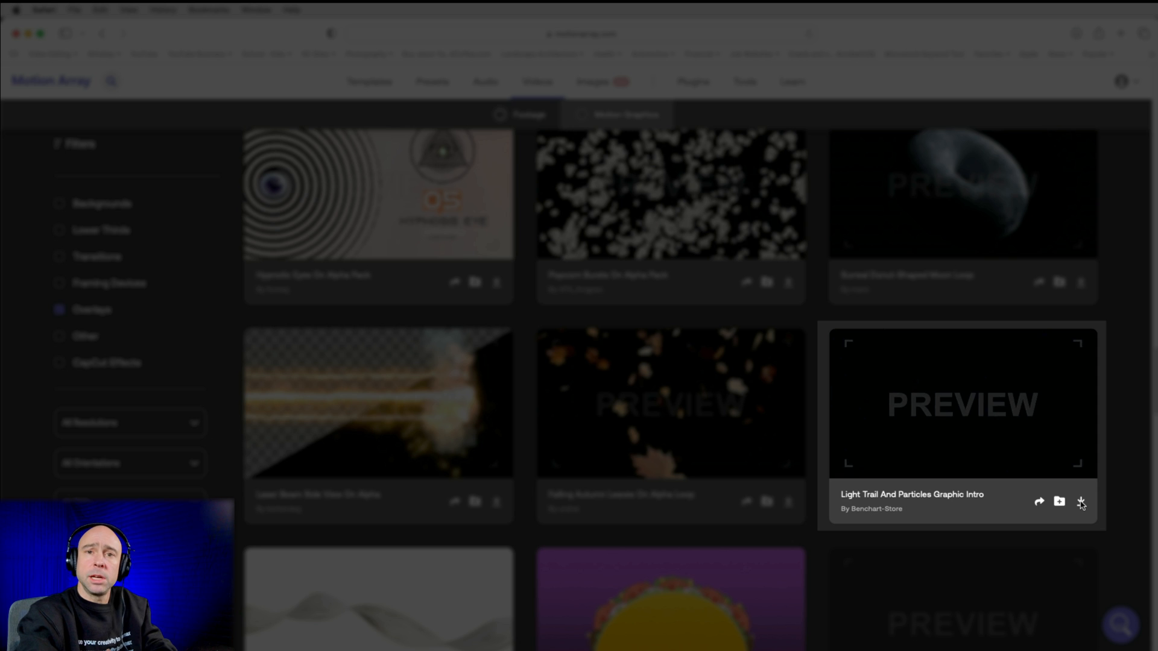
Step: Scroll through the Overlays motion graphics listing
scroll(down, 3)
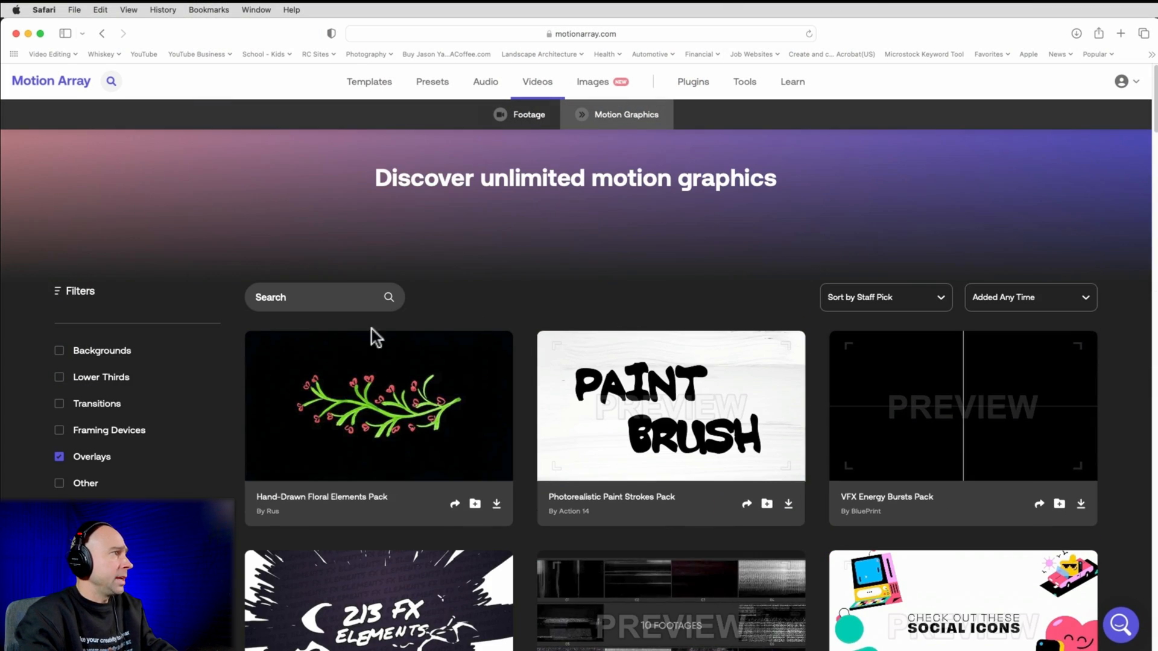
Step: Search the overlays for 'countdown' and scroll through the resulting clips
click(318, 297)
text(countdown)
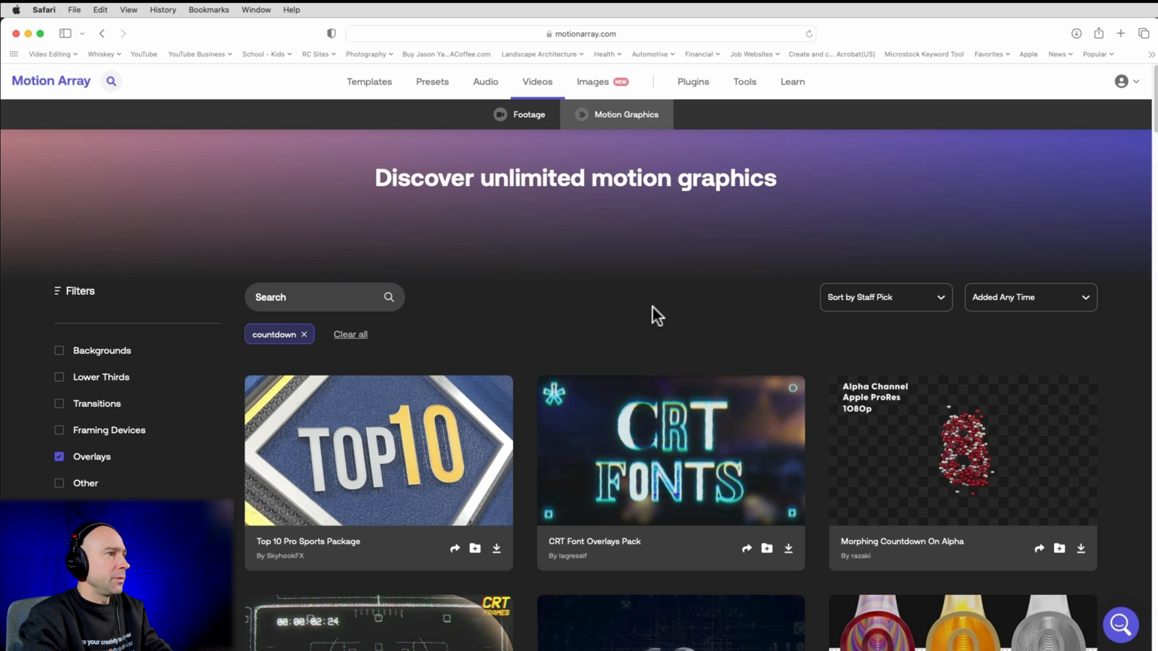
scroll(down, 3)
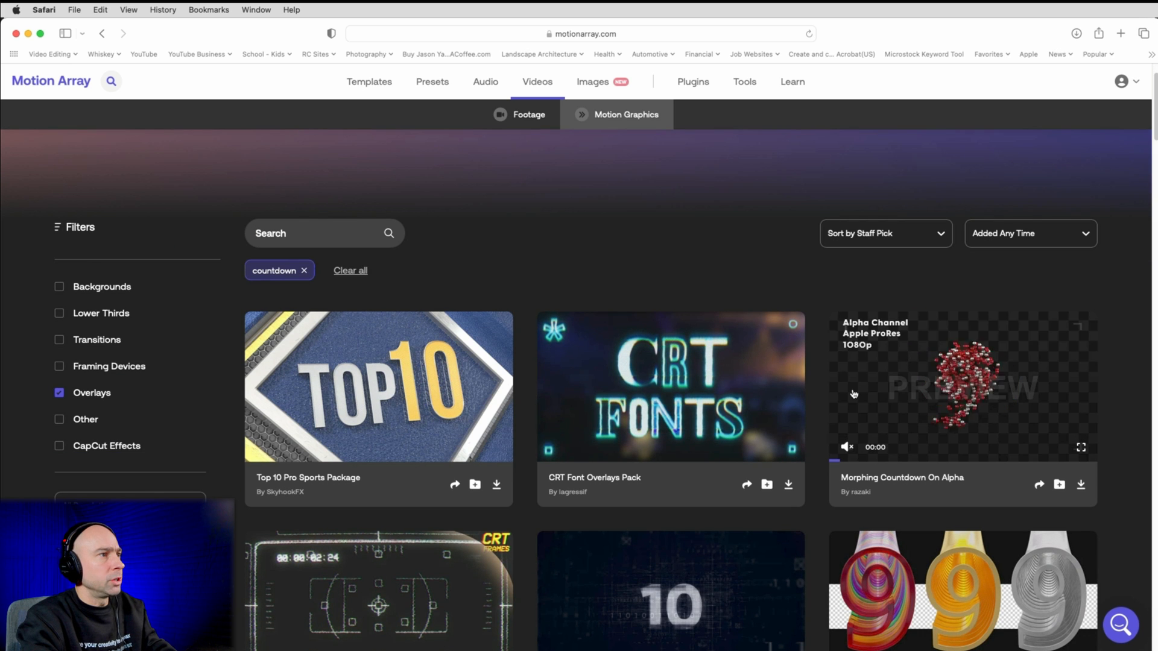
scroll(down, 3)
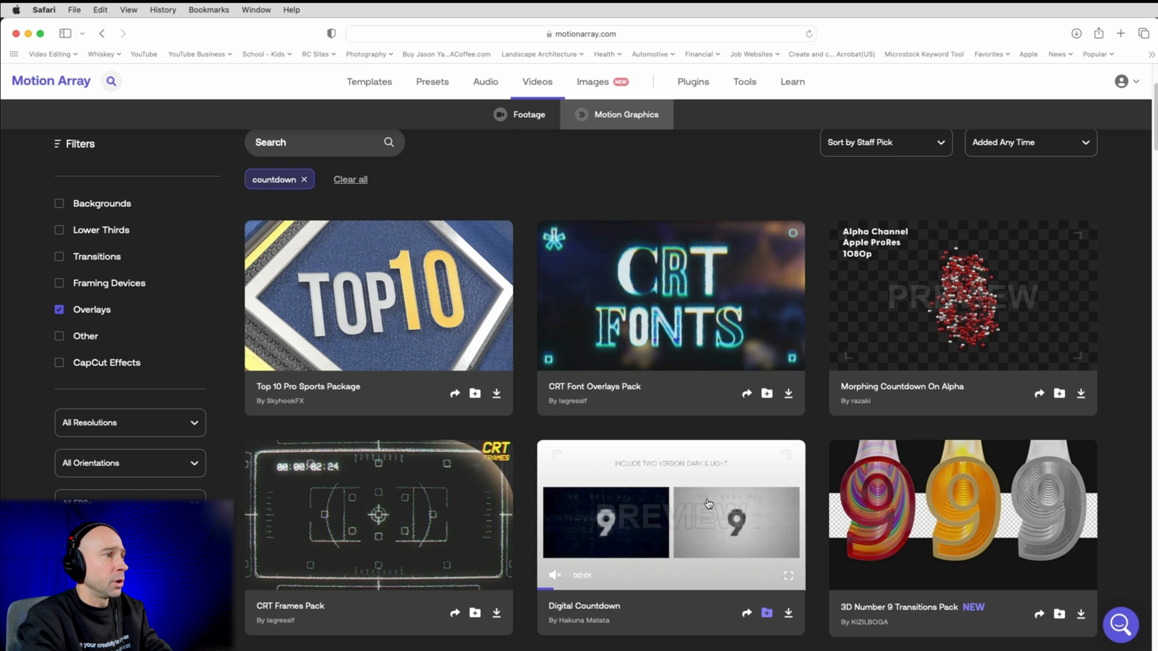
scroll(down, 3)
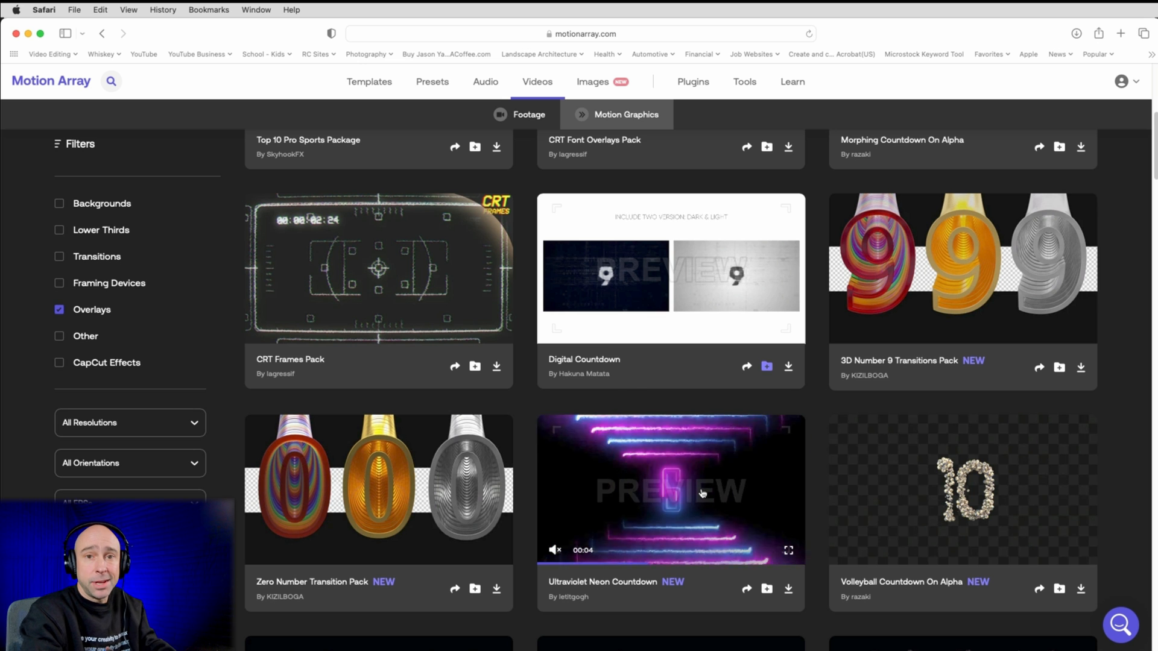
scroll(down, 3)
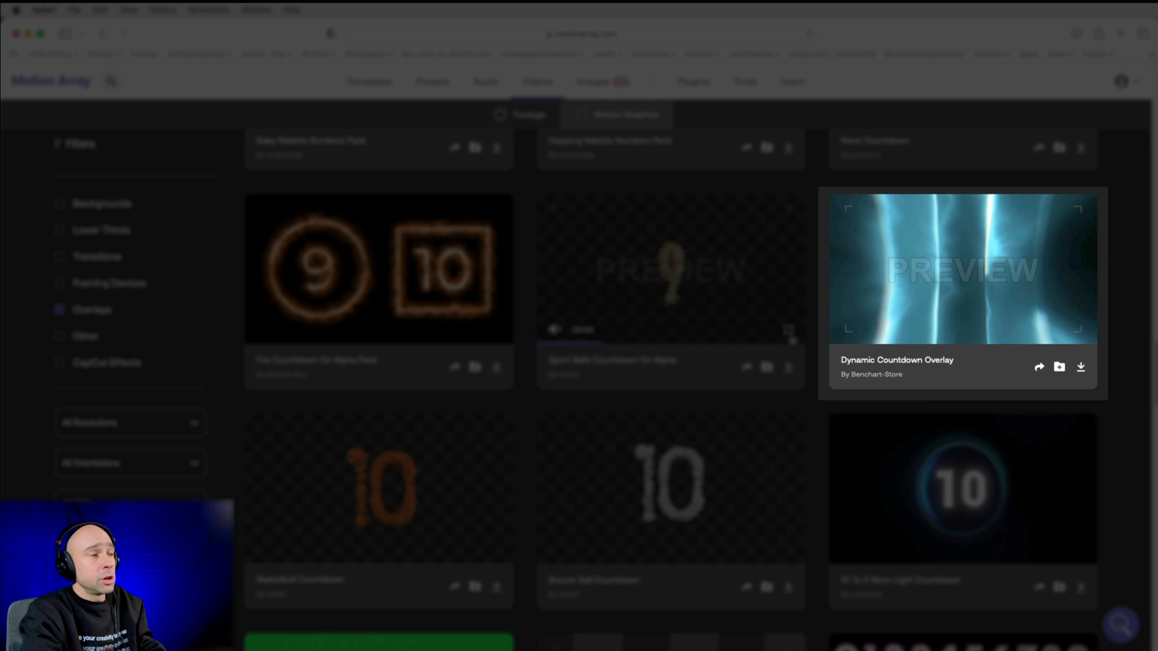
scroll(down, 3)
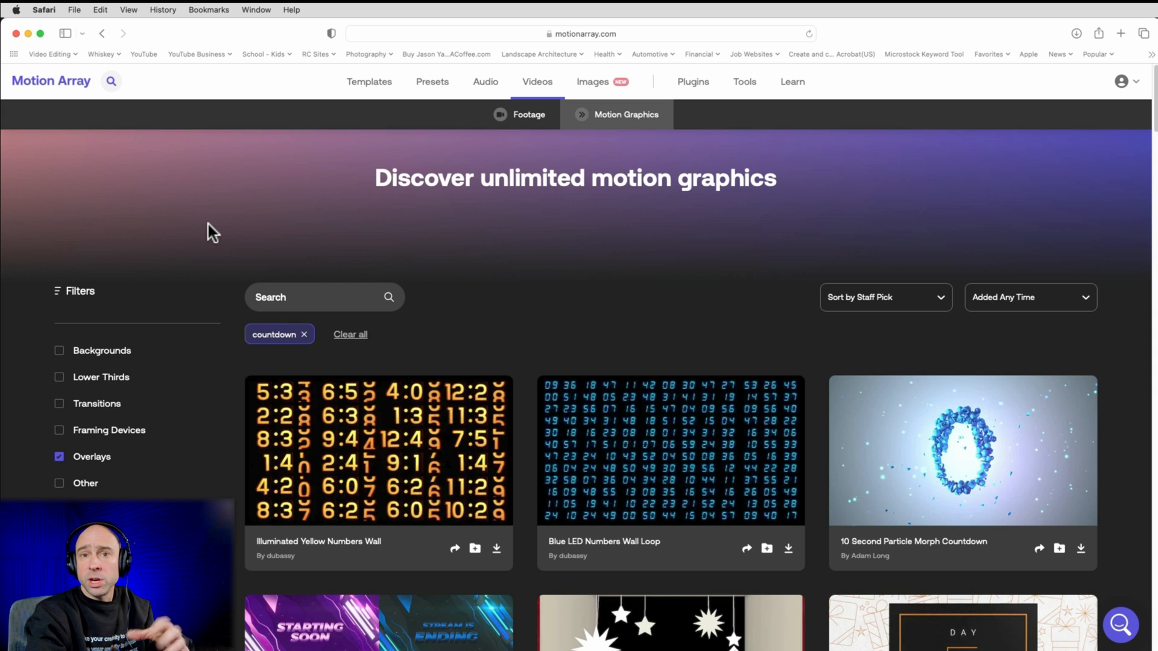
mouse_move(223, 234)
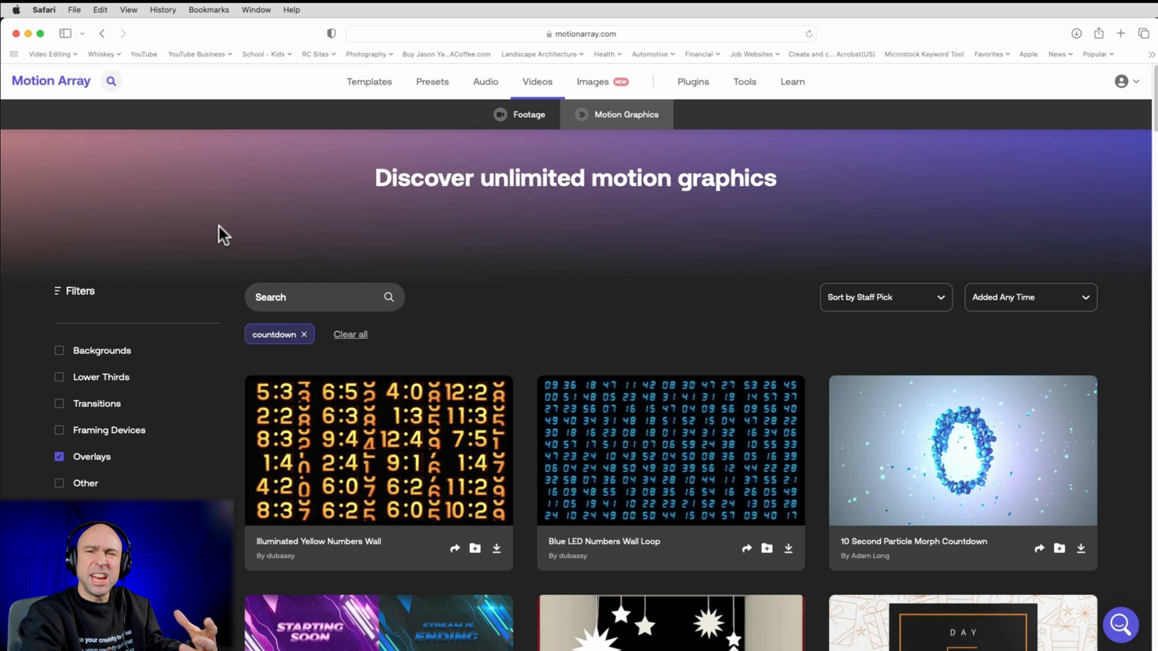
mouse_move(187, 132)
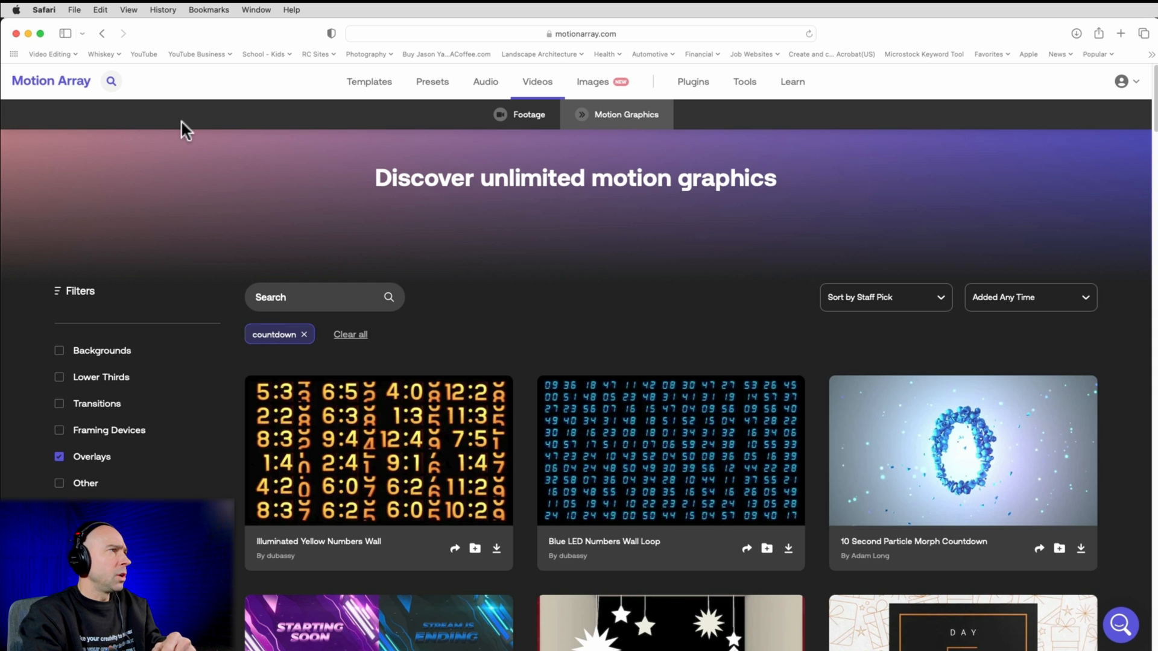
mouse_move(565, 144)
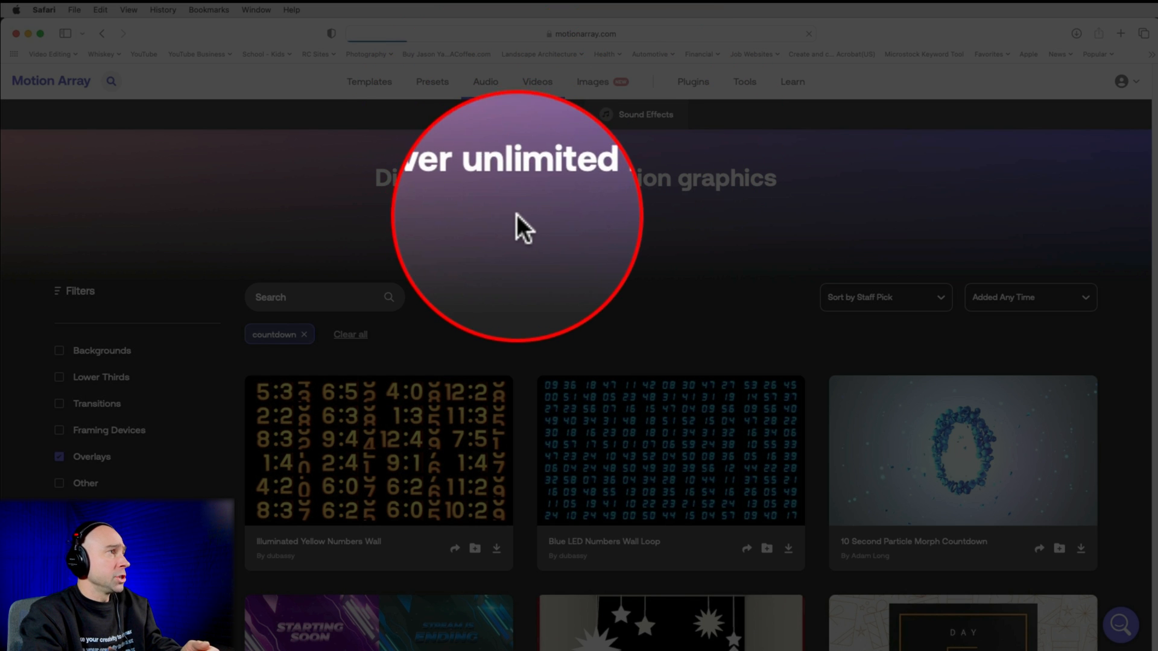
click(644, 115)
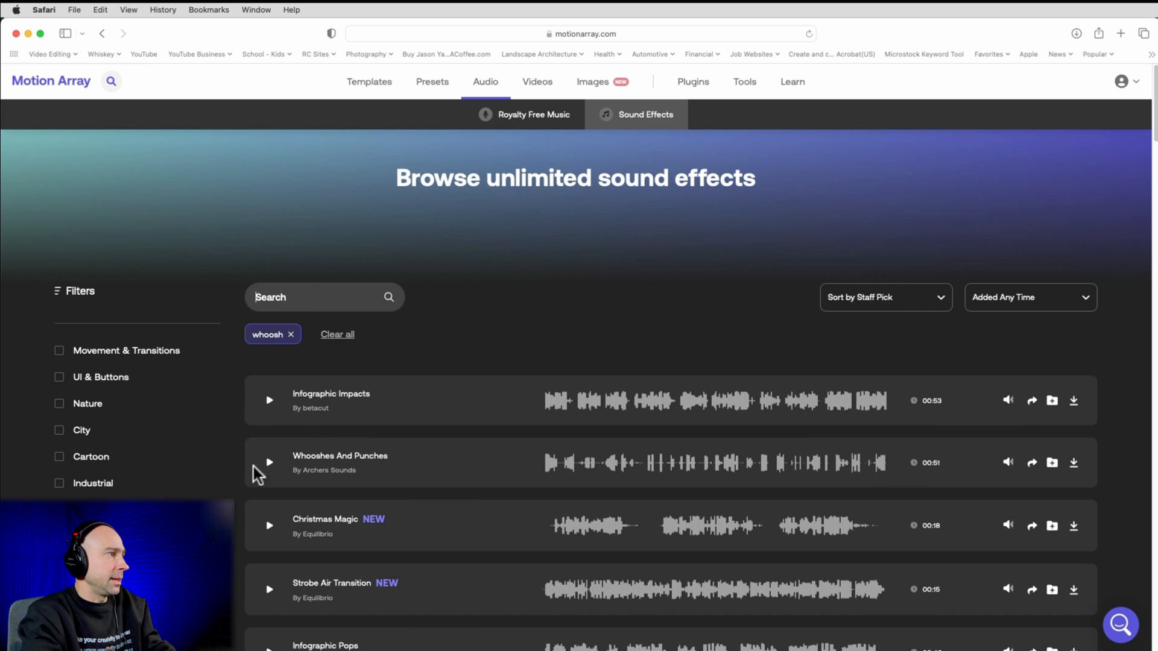
mouse_move(272, 530)
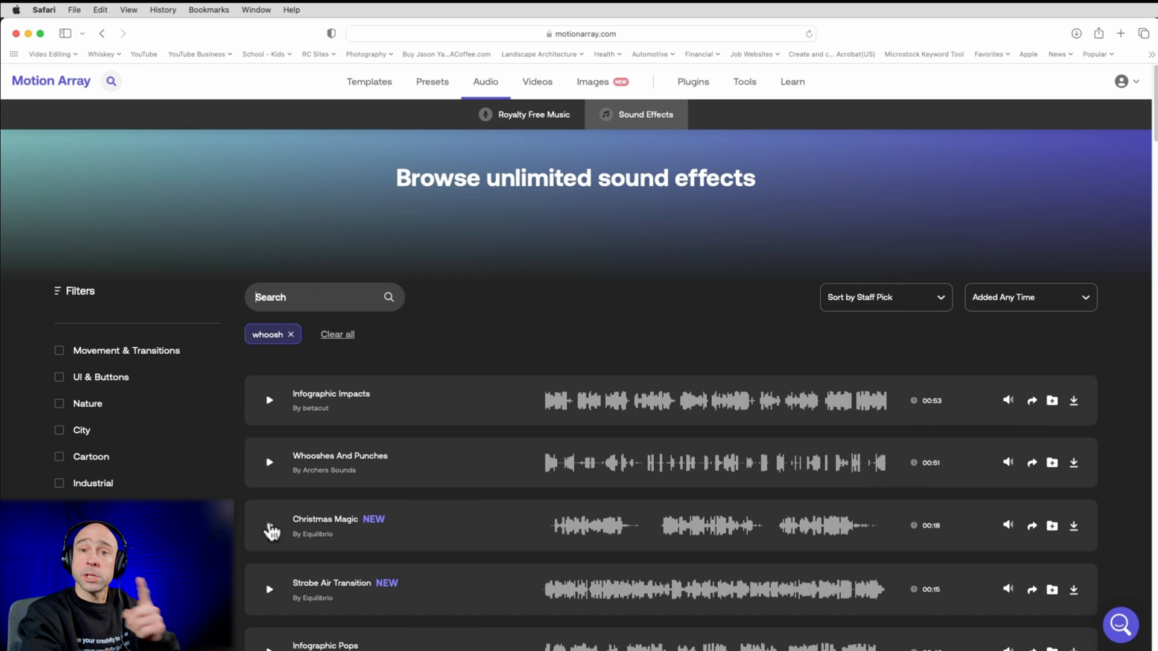
scroll(down, 3)
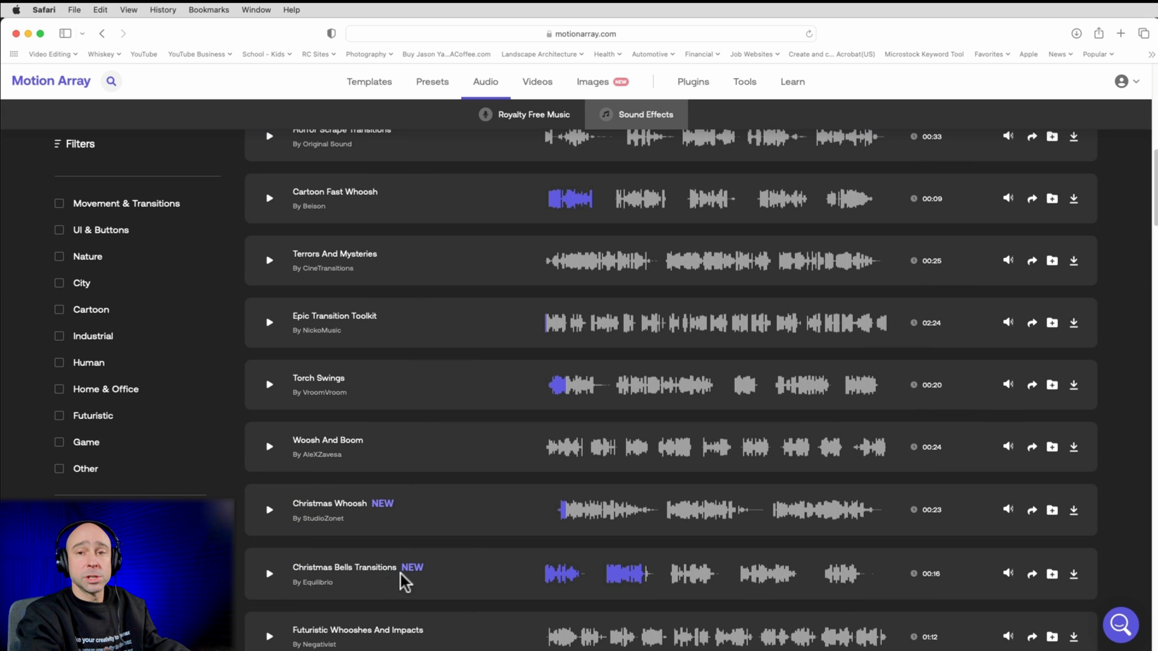
mouse_move(832, 539)
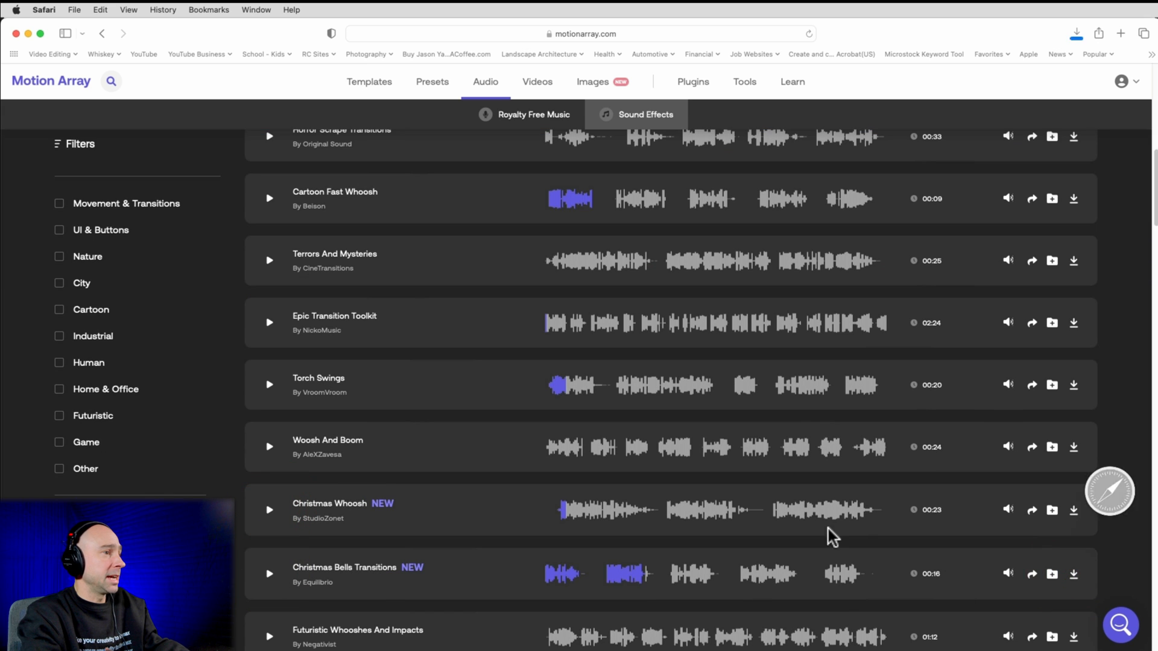
scroll(down, 3)
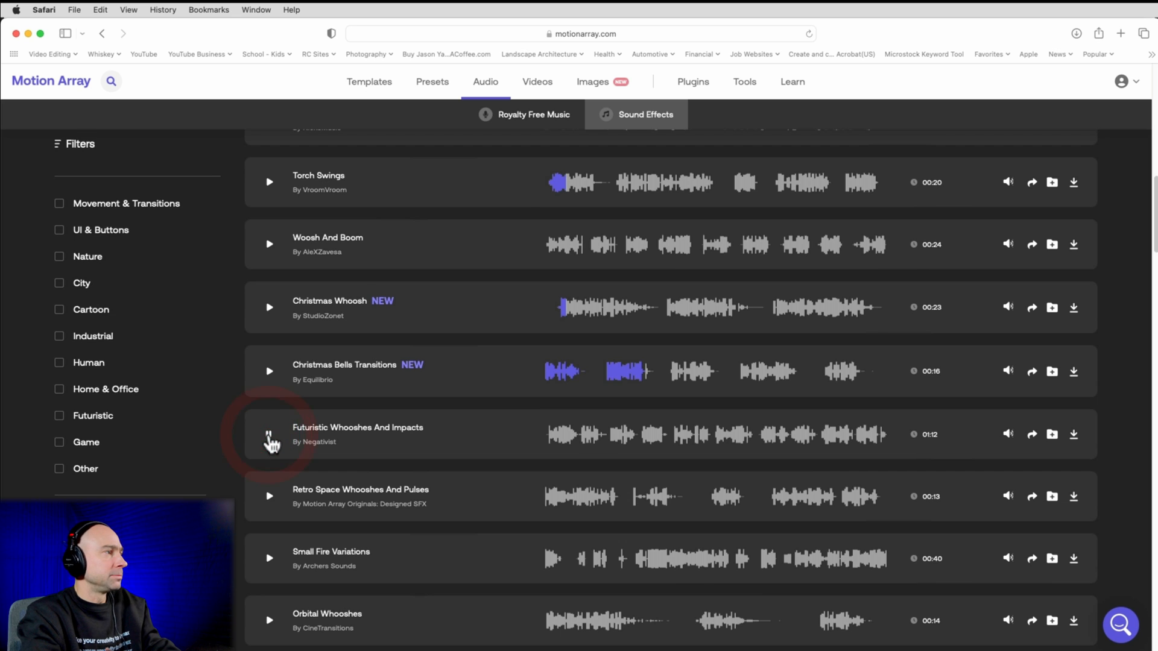
scroll(down, 3)
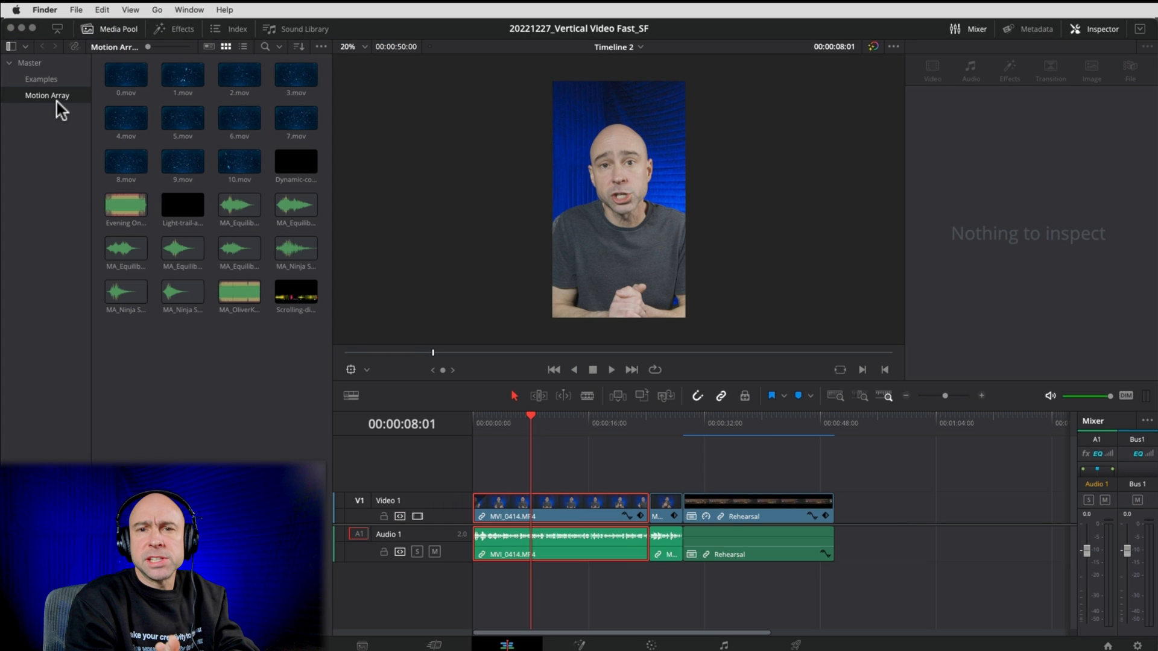
mouse_move(473, 442)
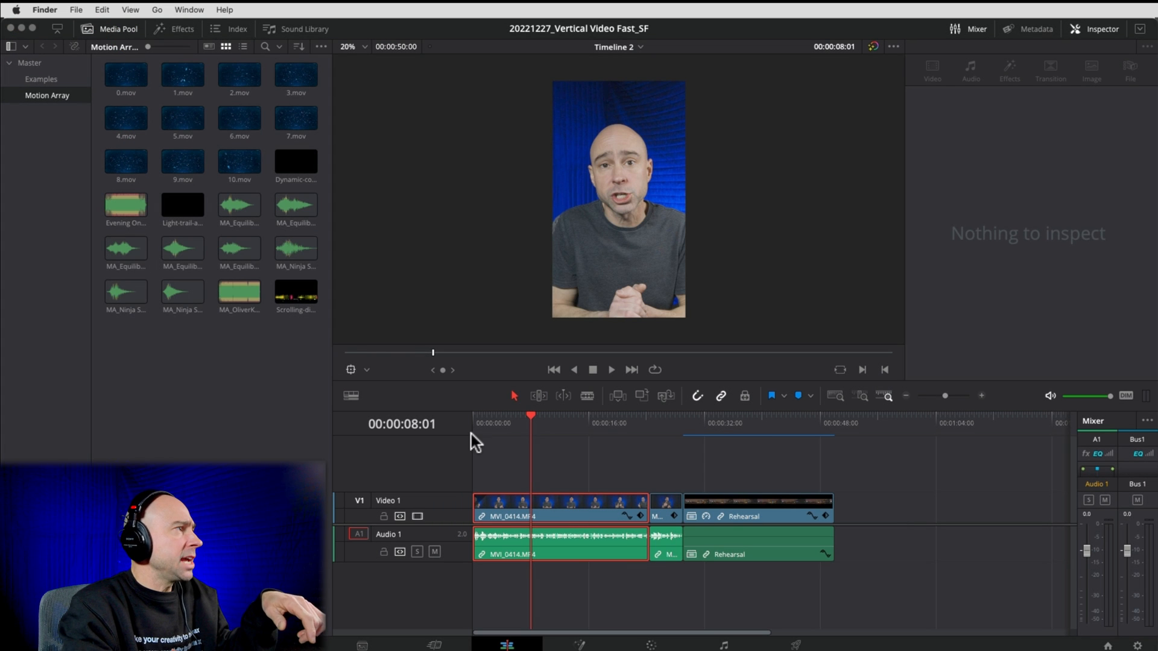
mouse_move(419, 566)
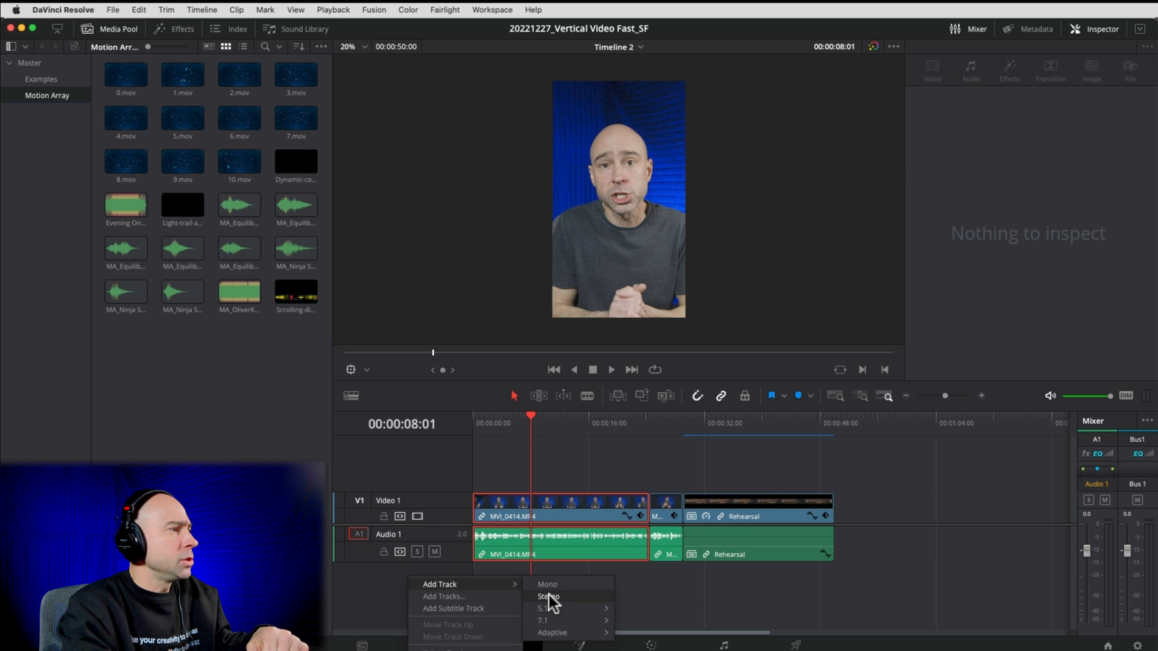
Step: Add a stereo Music track holding MA_OliverKobak_MoveIt_Main.wav
click(549, 597)
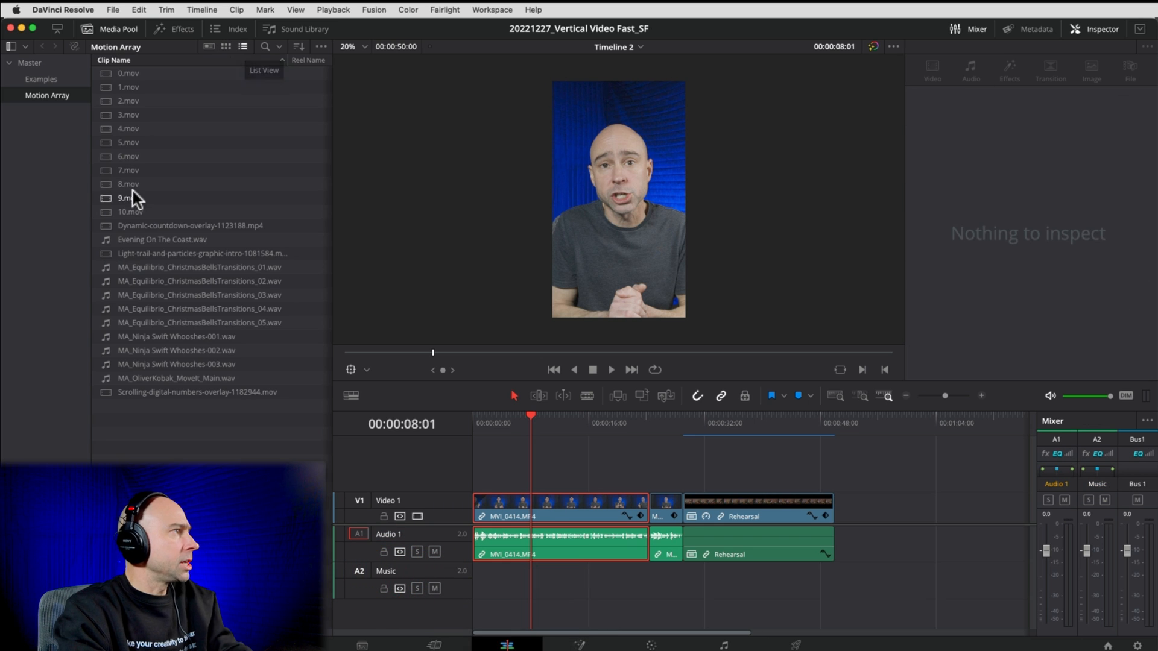
click(177, 378)
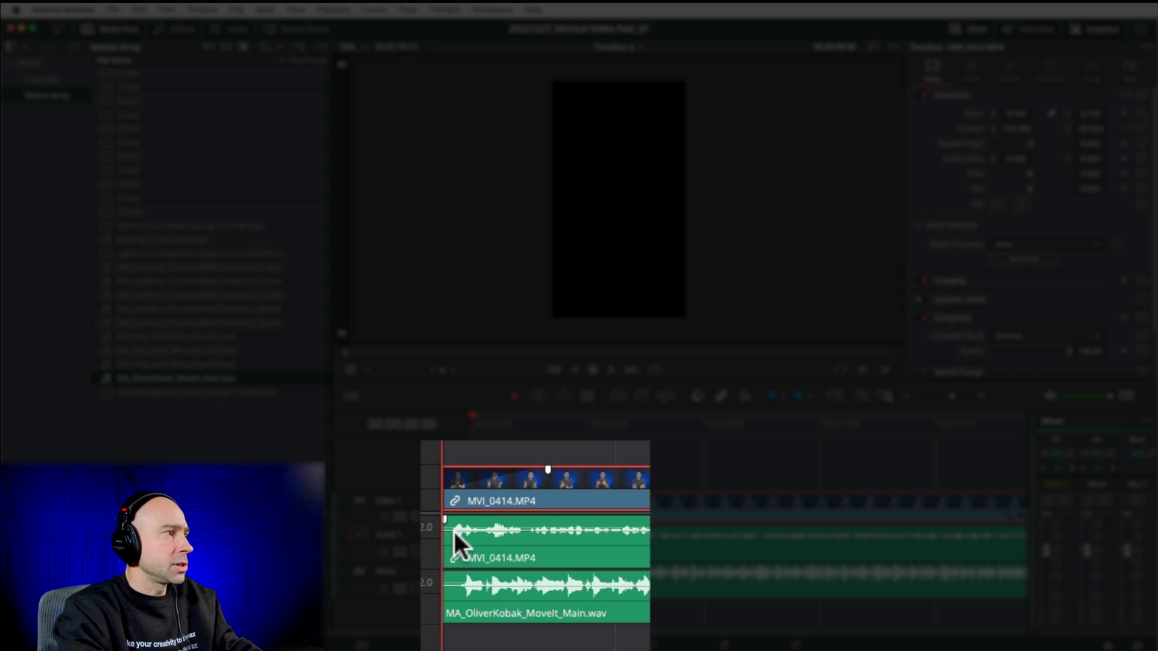
mouse_move(912, 404)
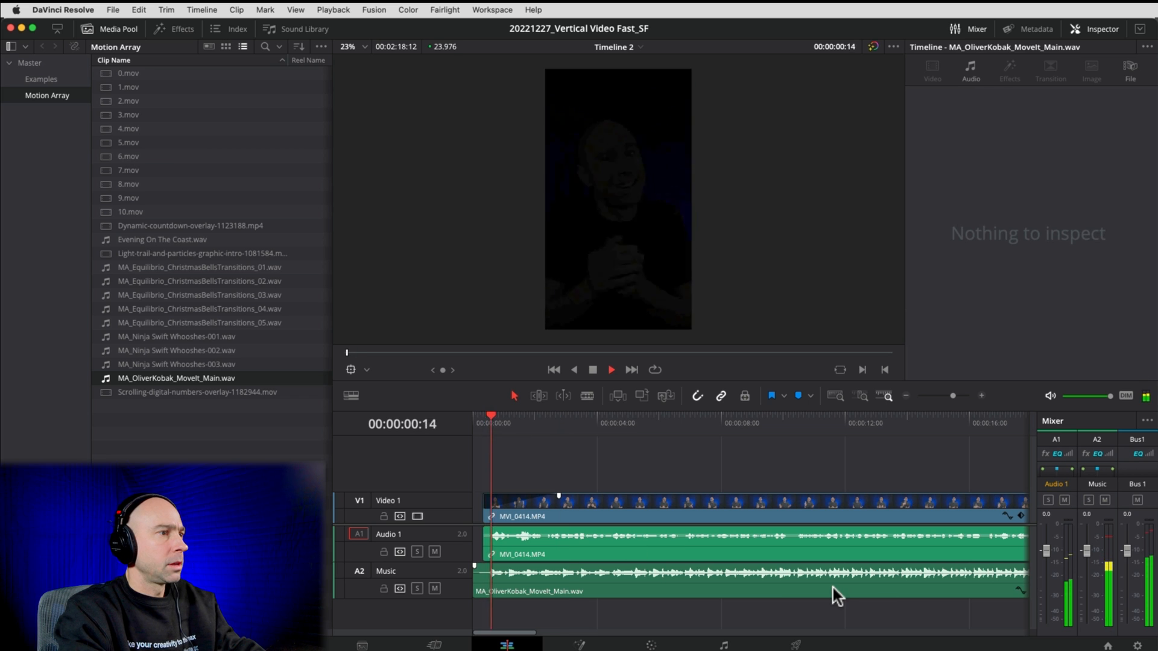
click(761, 502)
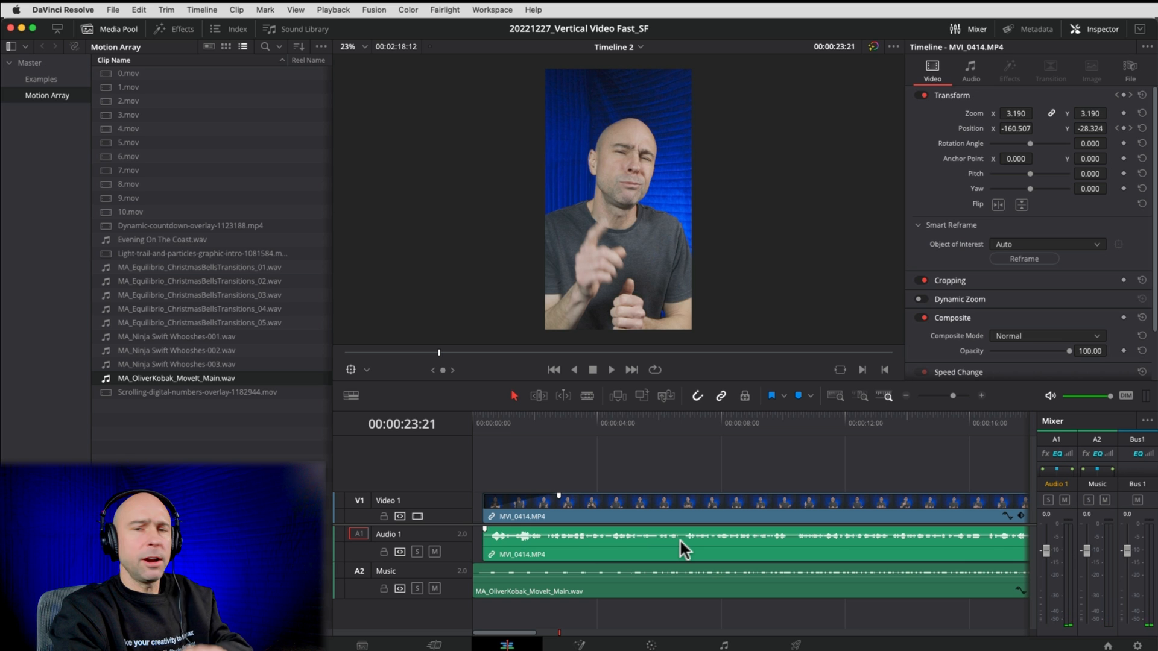
Step: Put the countdown overlay on Video 2, speed it up, and set Inspector Zoom to 3.33
click(189, 225)
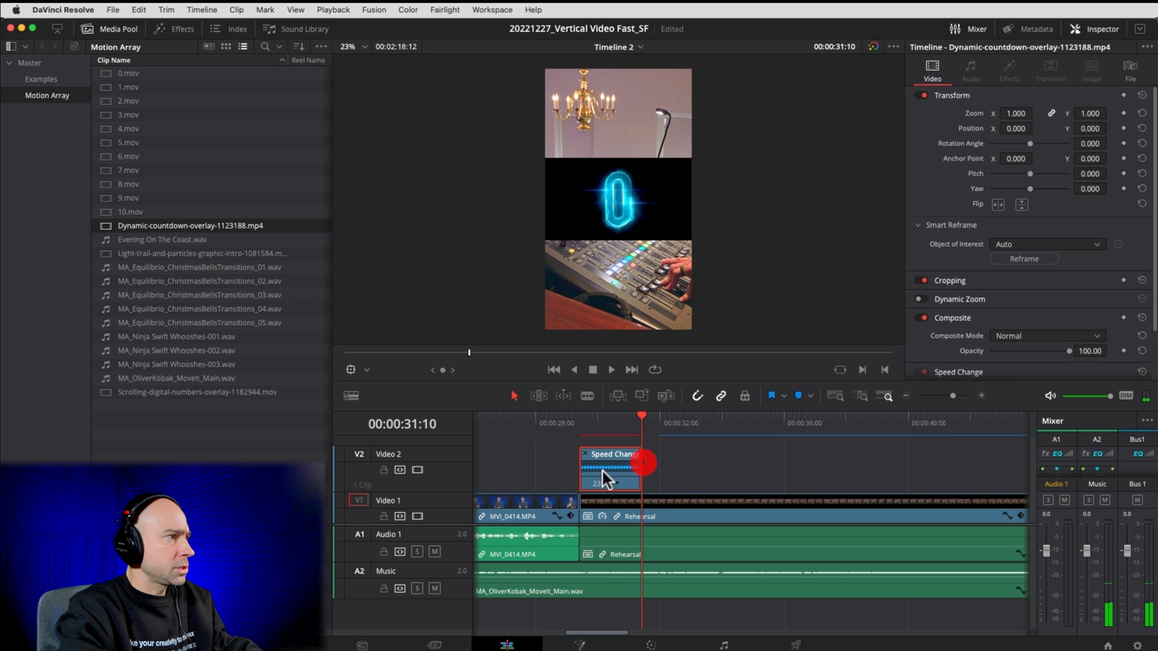
click(585, 454)
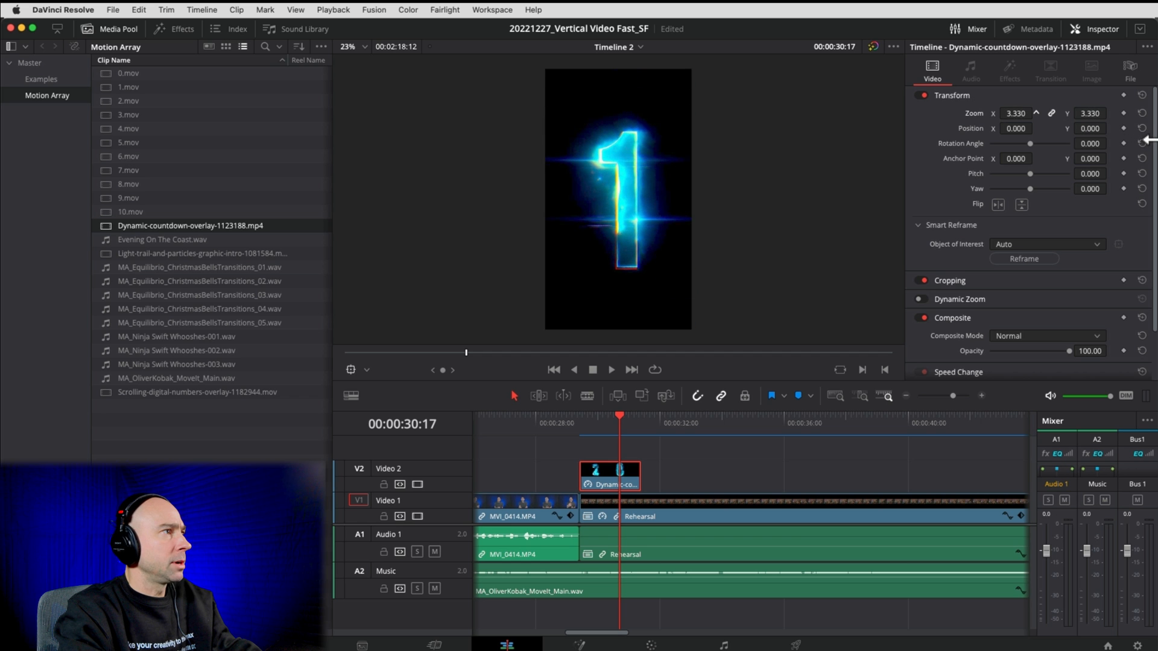
click(557, 423)
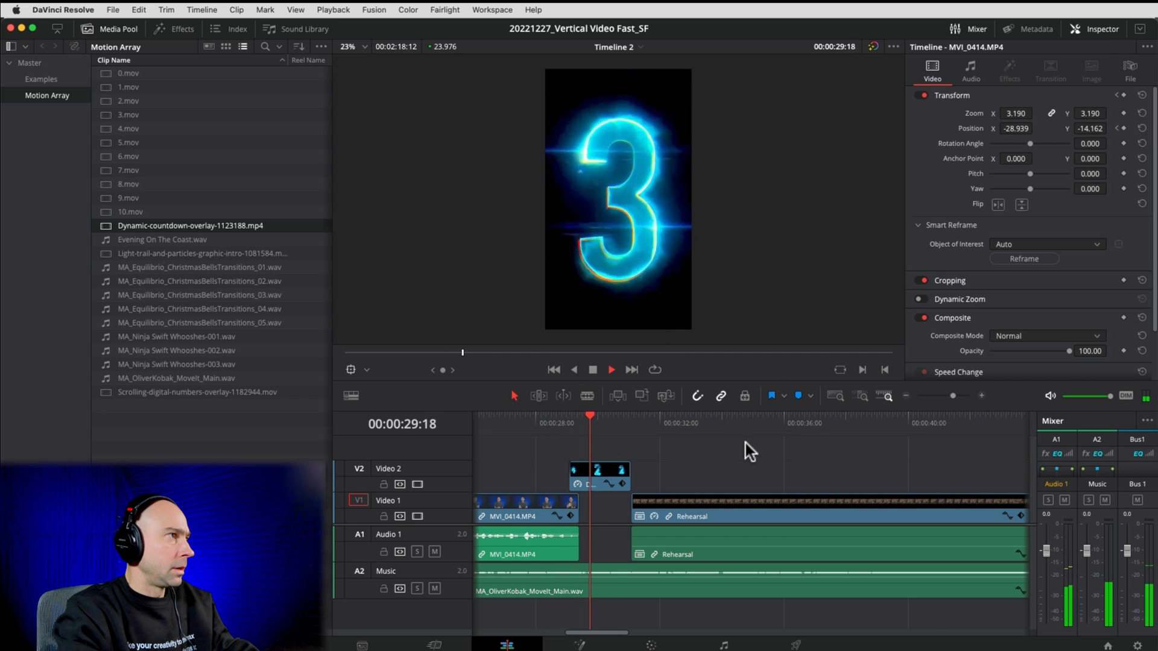
click(128, 87)
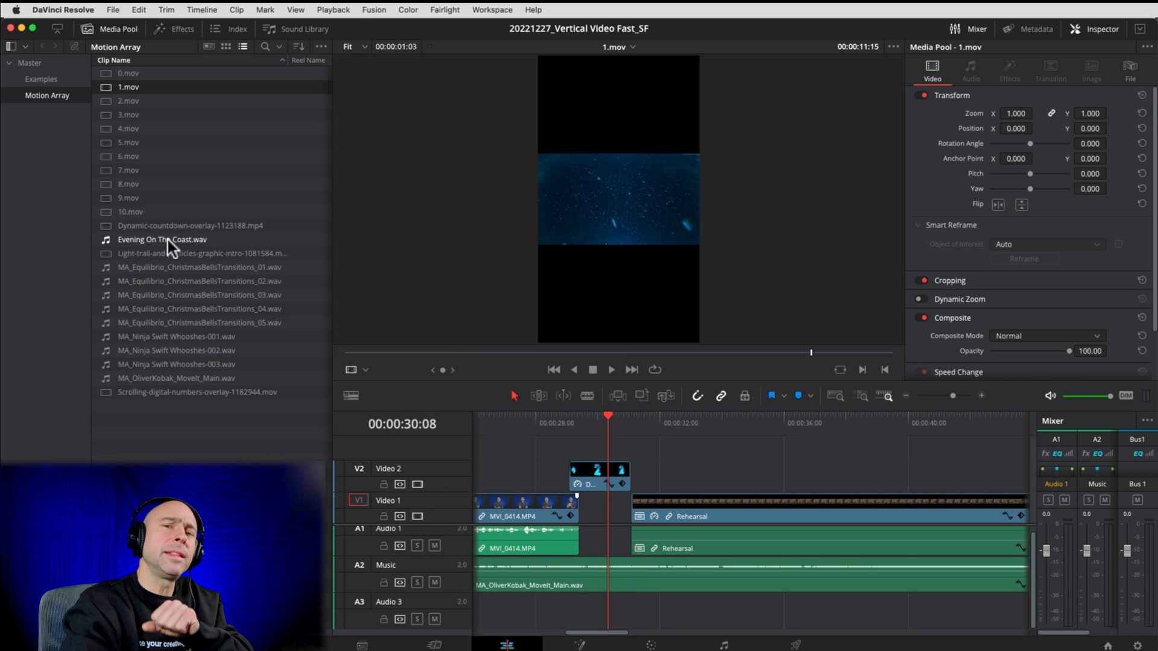
mouse_move(177, 310)
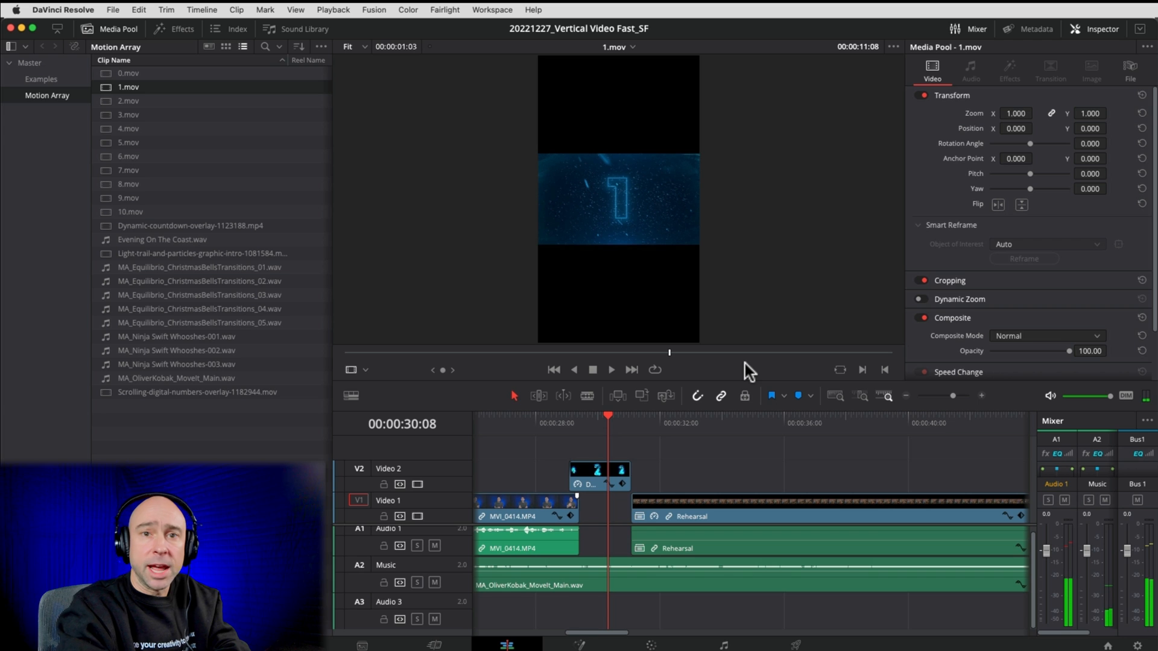
Step: Combine the 3, 2 and 1 countdown clips on Video 2 into a compound clip
click(597, 483)
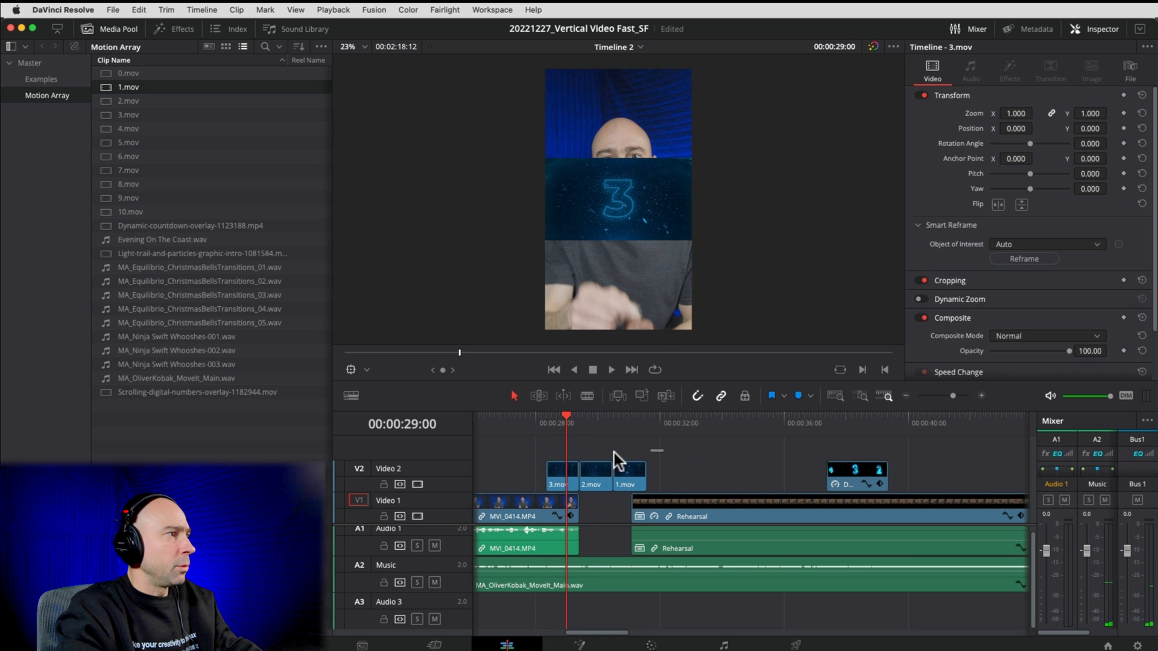
right_click(598, 472)
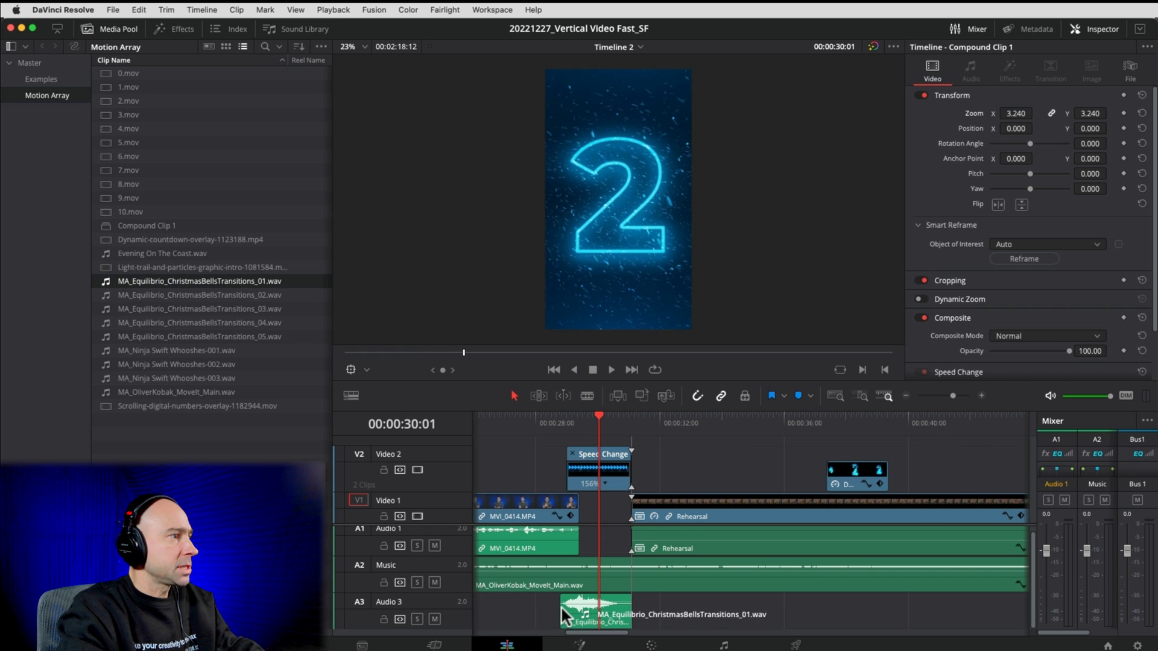
Step: Lower the Rehearsal clip volume to -98.18 and preview the light-trail clip
click(526, 423)
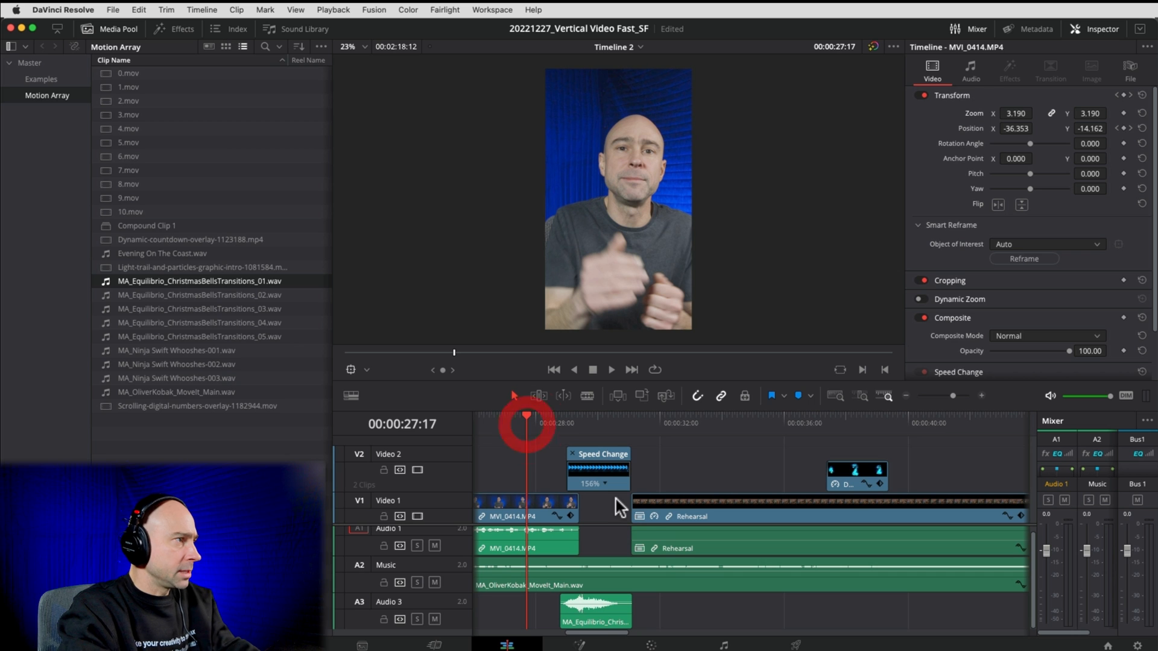
click(610, 369)
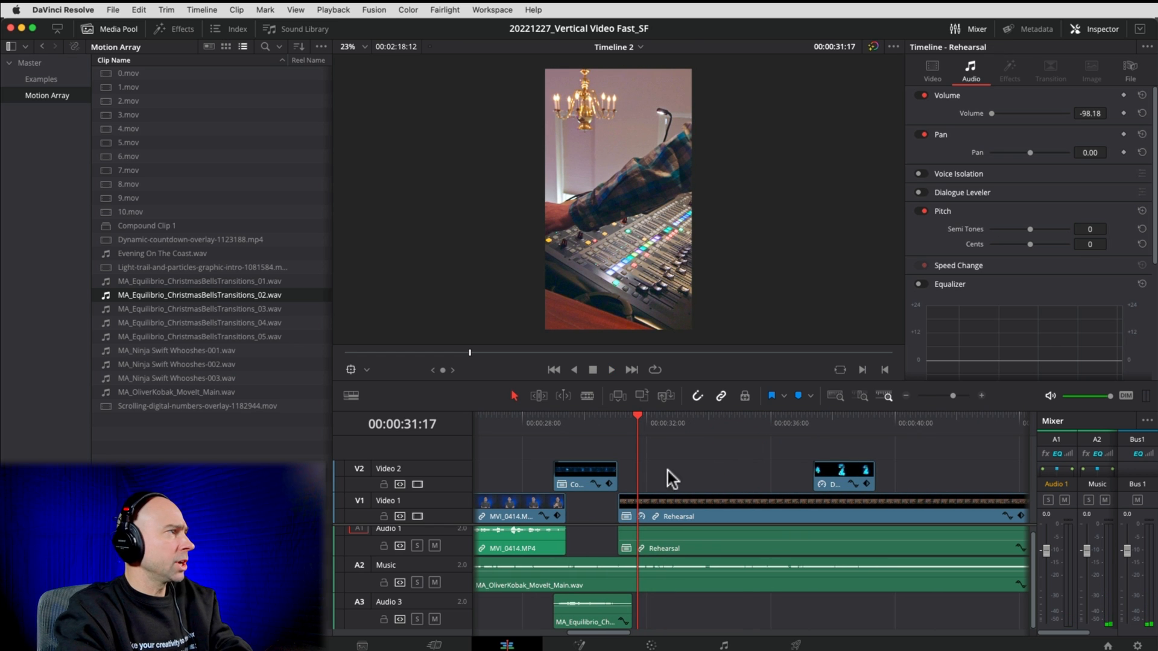
click(197, 268)
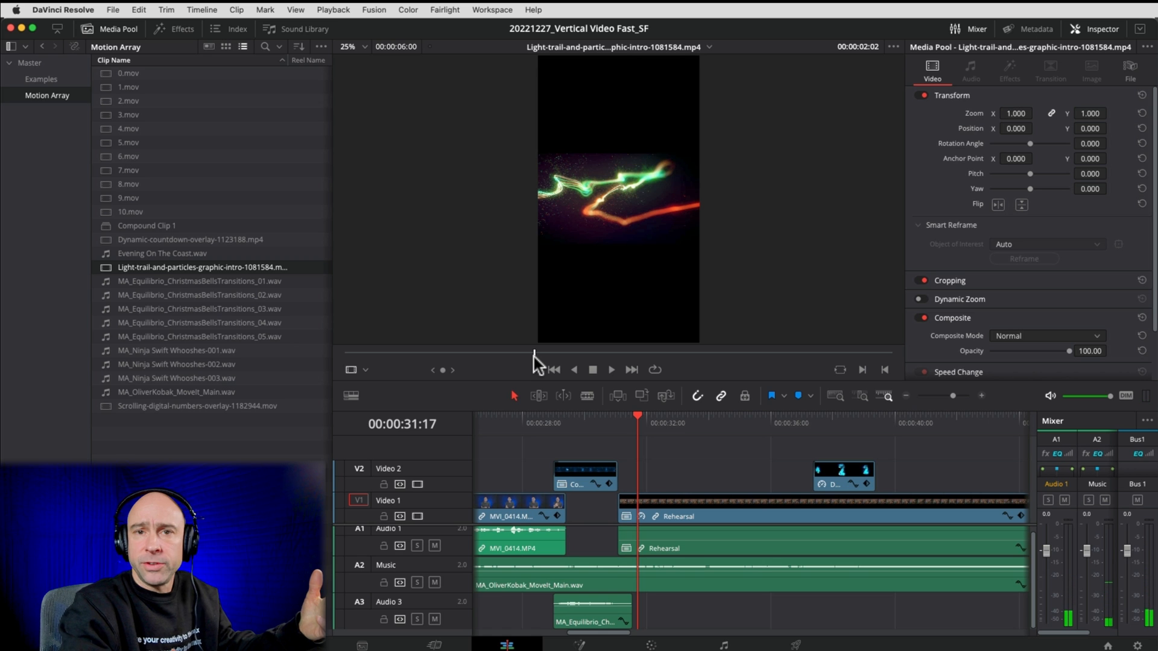
mouse_move(321, 322)
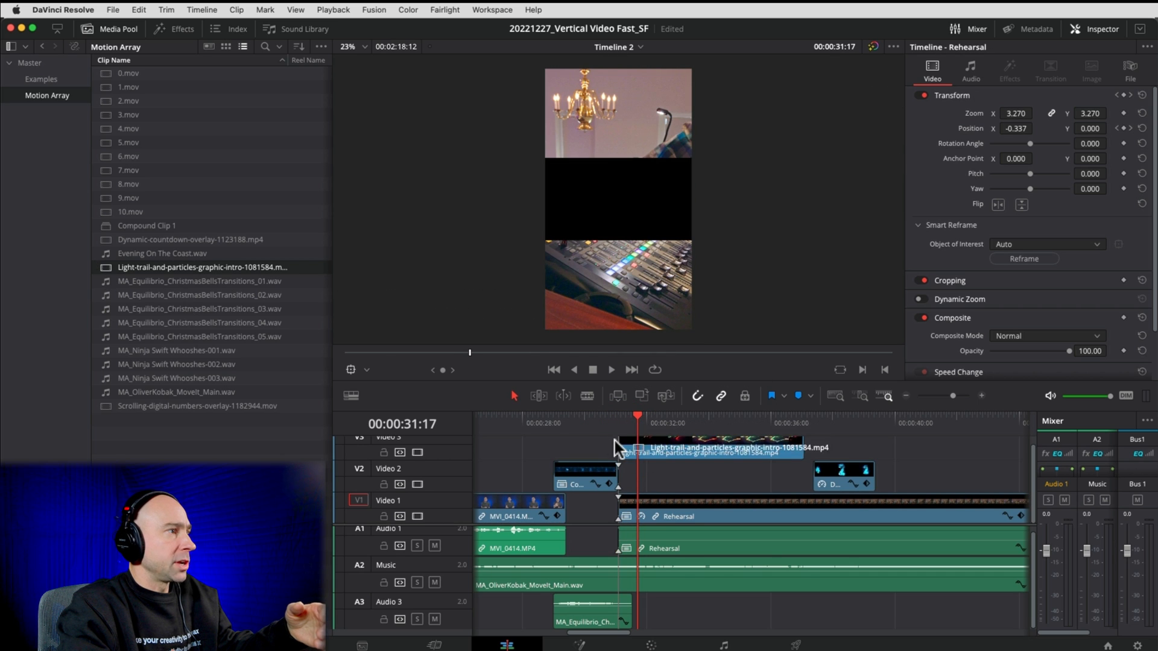
Step: Place the light-trail clip on a new Video 3 track above the countdown
click(731, 447)
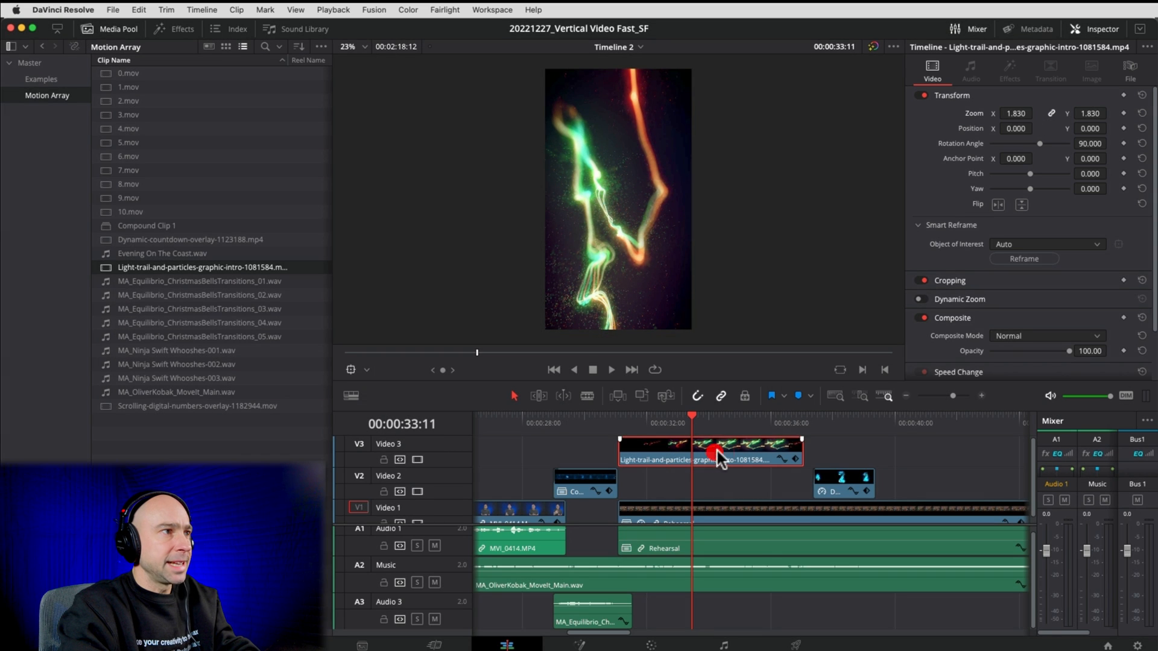
mouse_move(949, 325)
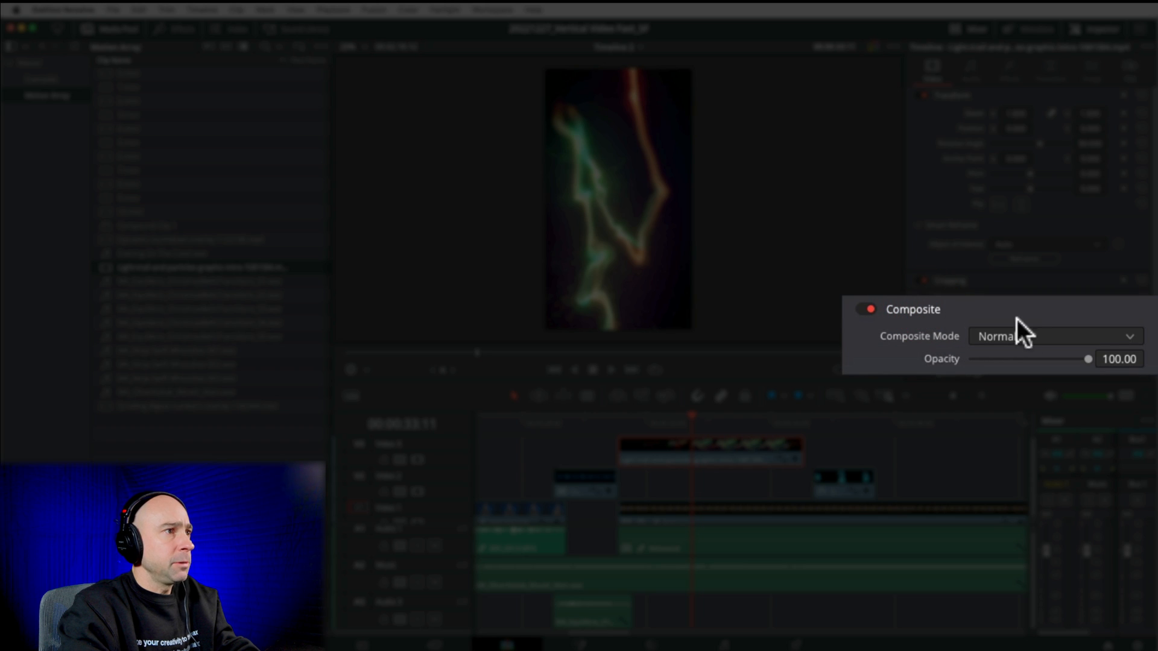
Step: Set the light trail's Composite Mode to Add and its clip speed to 200%
click(1054, 336)
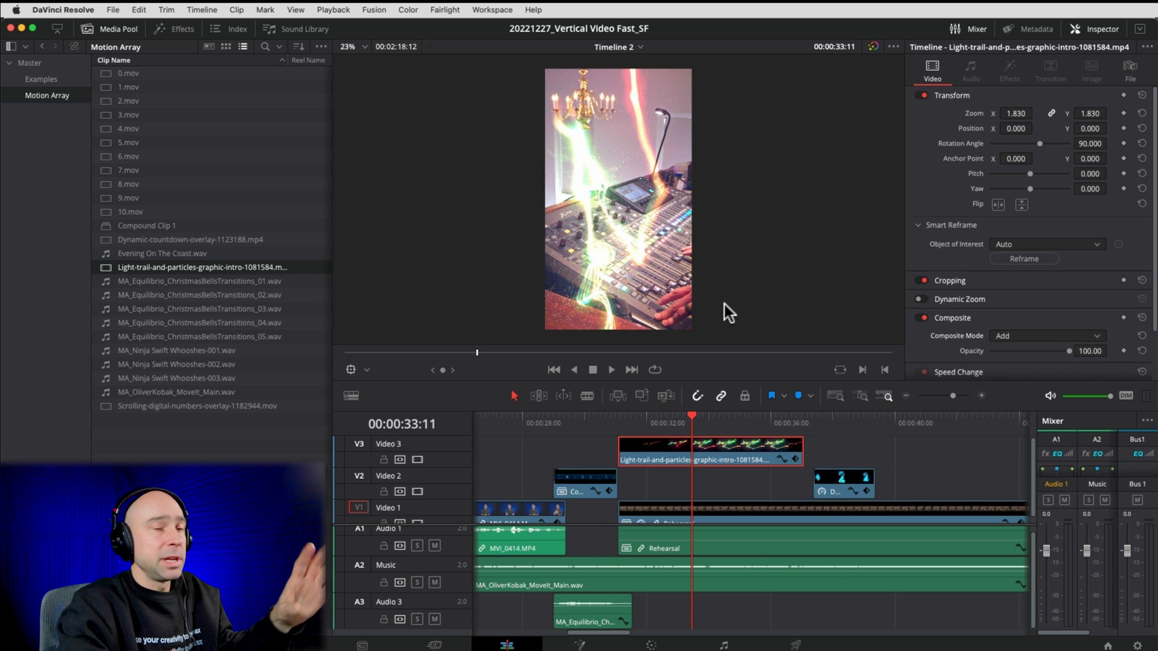
mouse_move(632, 397)
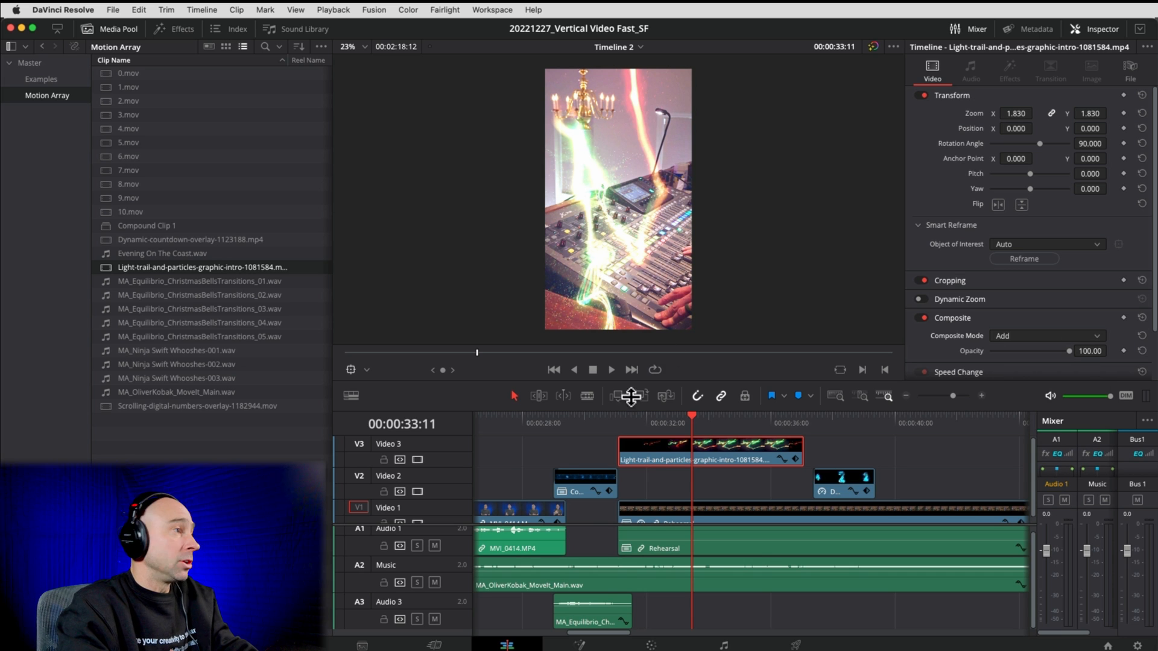
mouse_move(562, 430)
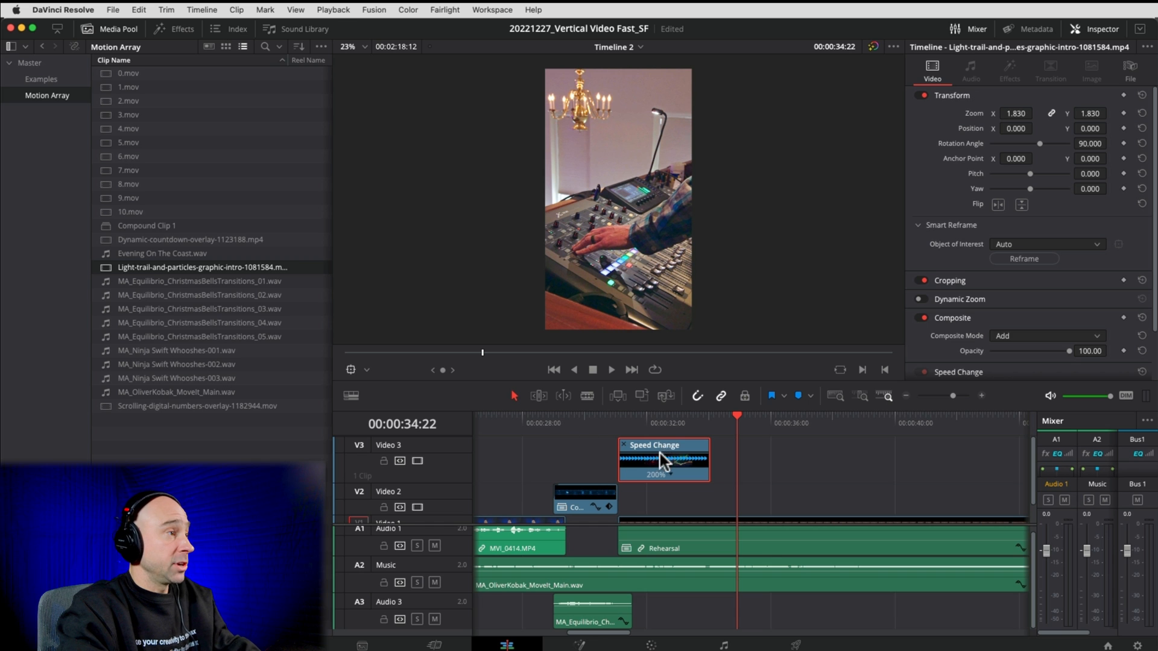
click(610, 370)
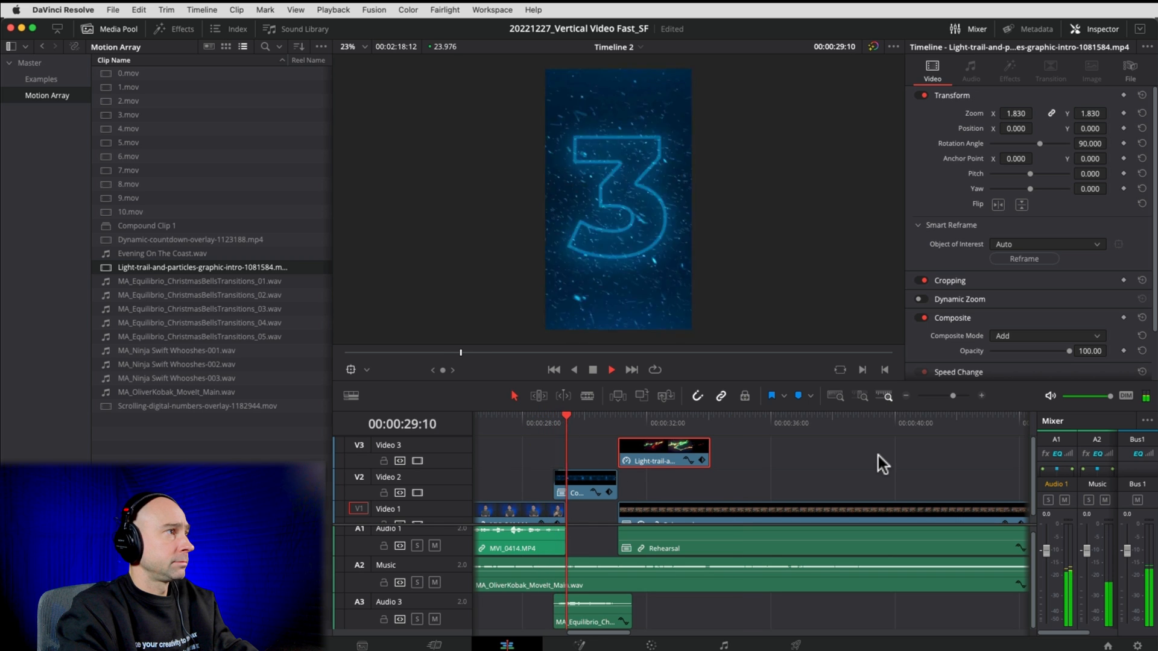